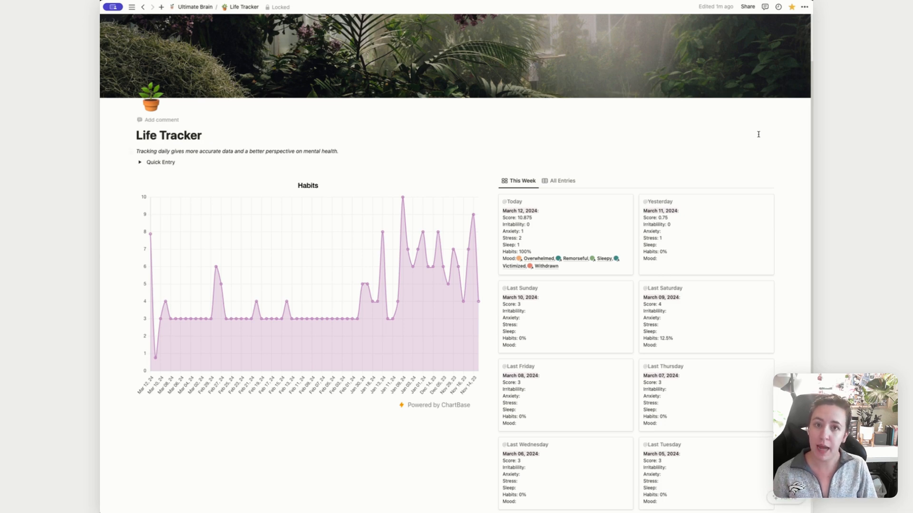
pyautogui.moveTo(756, 141)
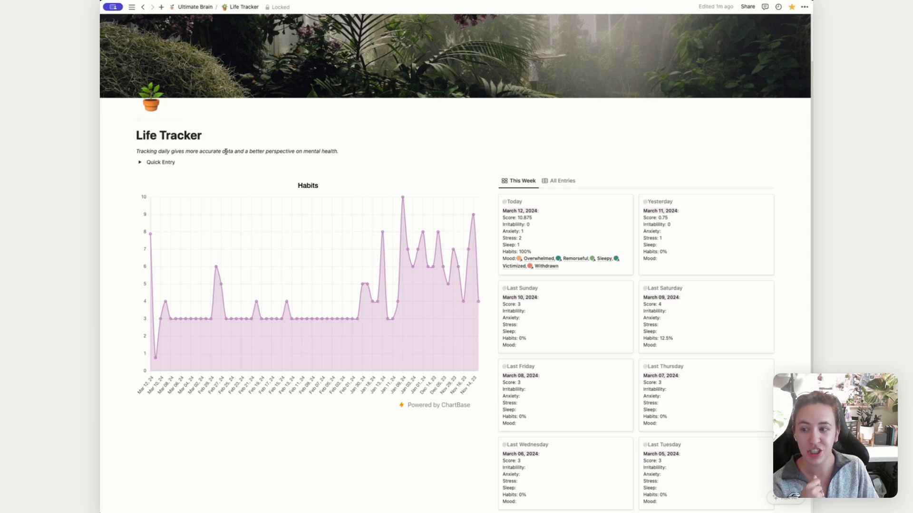
# Step: Expand Quick Entry to reveal the Energy, Cycle, Sleep and Stress buttons
pyautogui.click(139, 162)
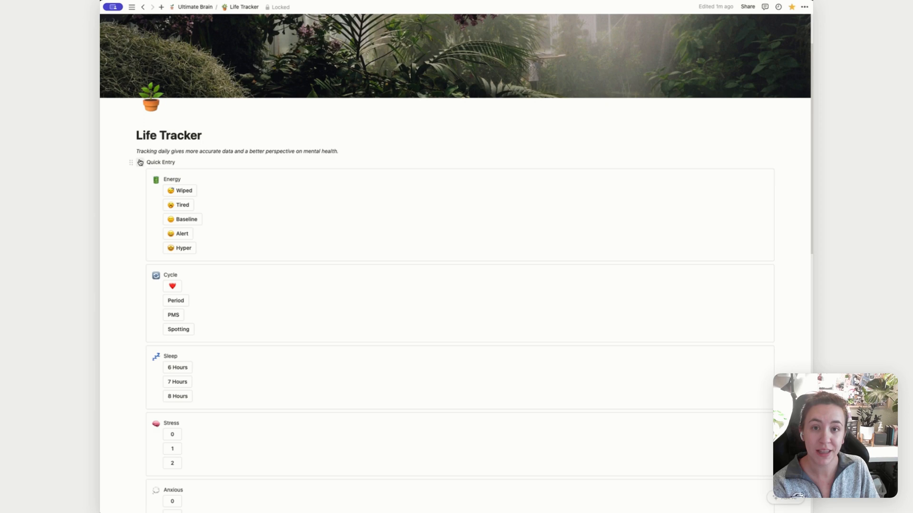
pyautogui.scroll(-3)
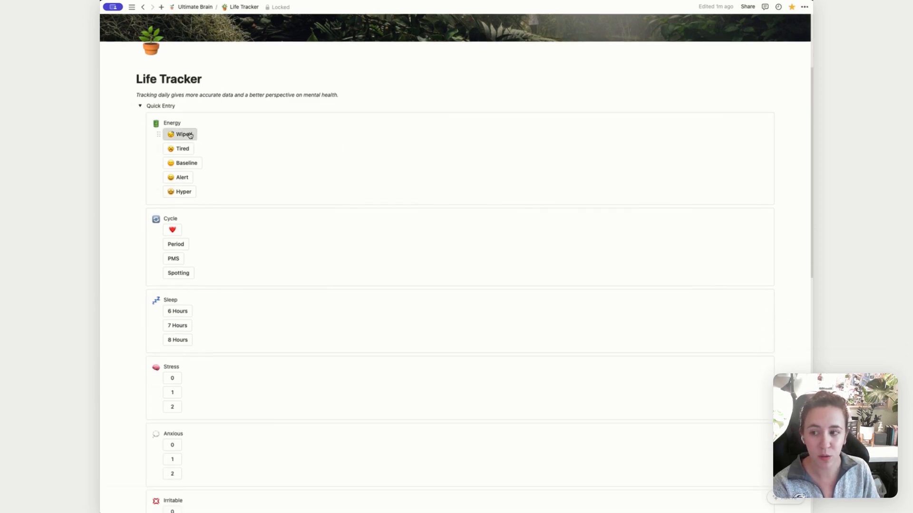
pyautogui.scroll(-3)
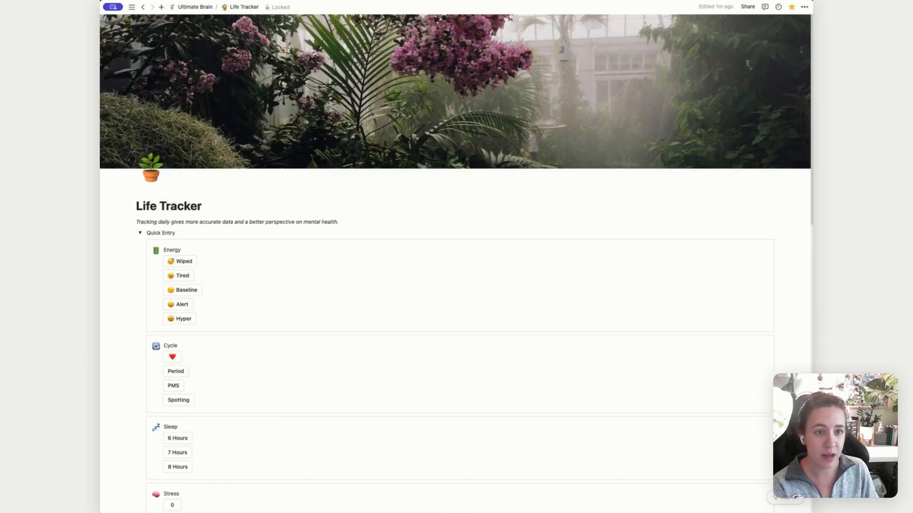
# Step: Unlock the page and inspect the Wiped button, which sets Energy to Wiped
pyautogui.click(805, 7)
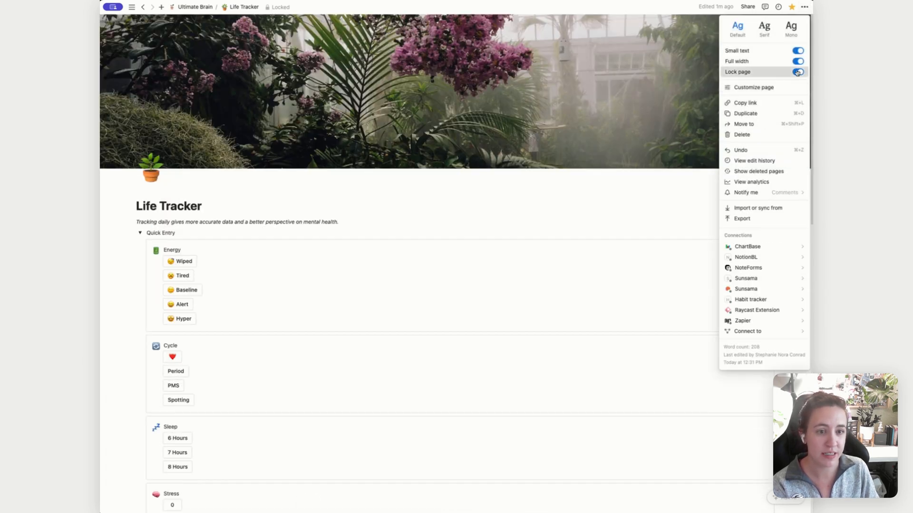
pyautogui.click(799, 72)
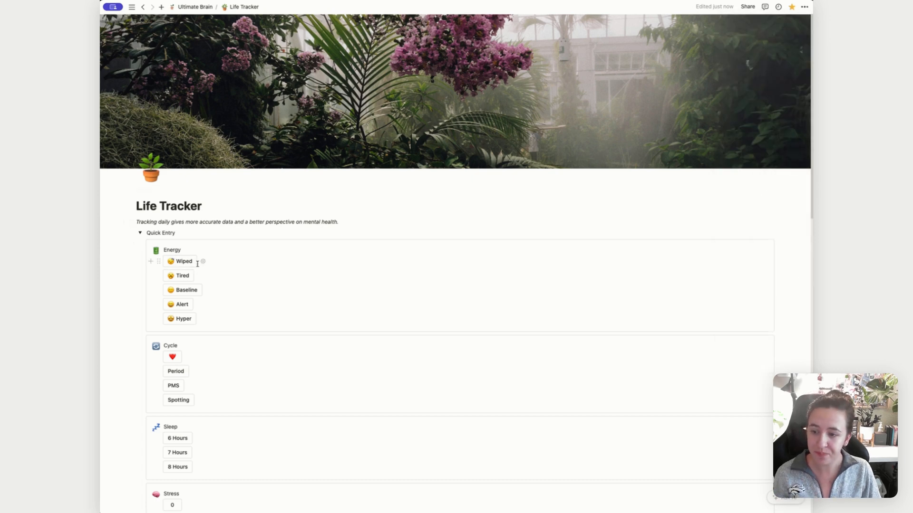
pyautogui.click(203, 261)
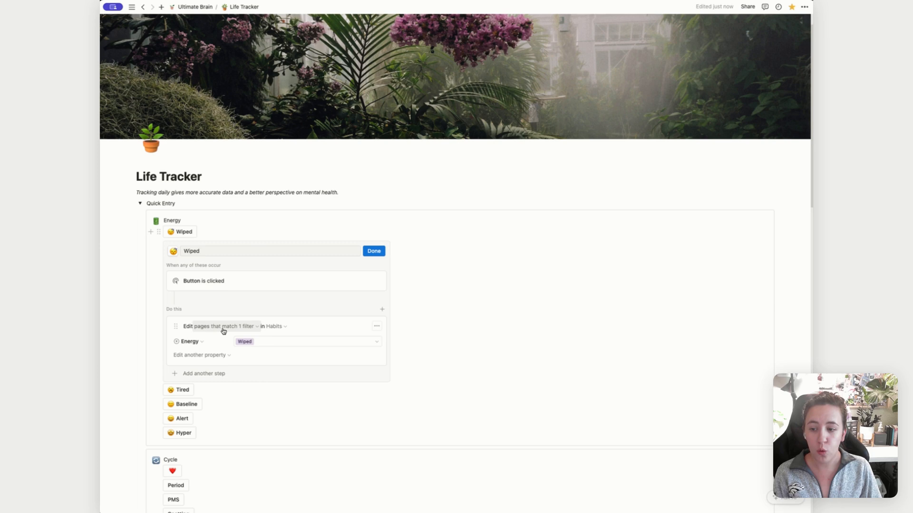
pyautogui.click(242, 326)
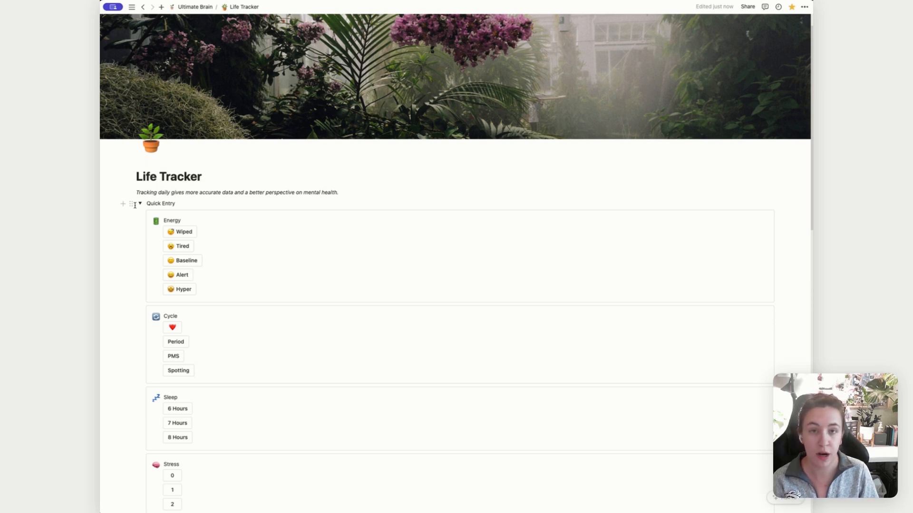
pyautogui.scroll(-3)
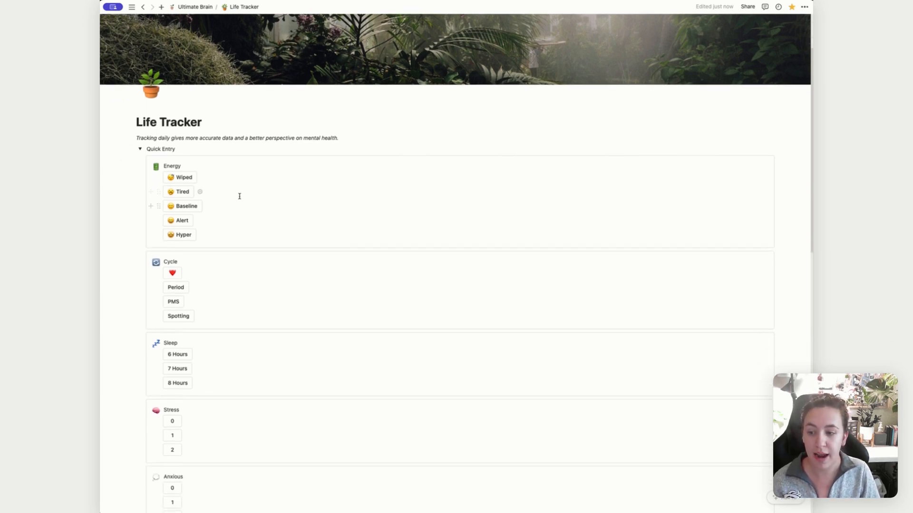
pyautogui.scroll(-3)
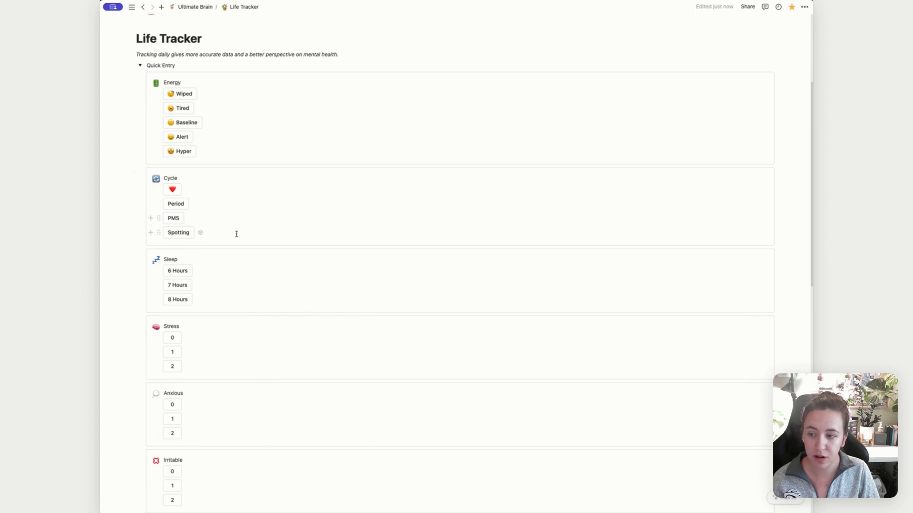
pyautogui.scroll(-3)
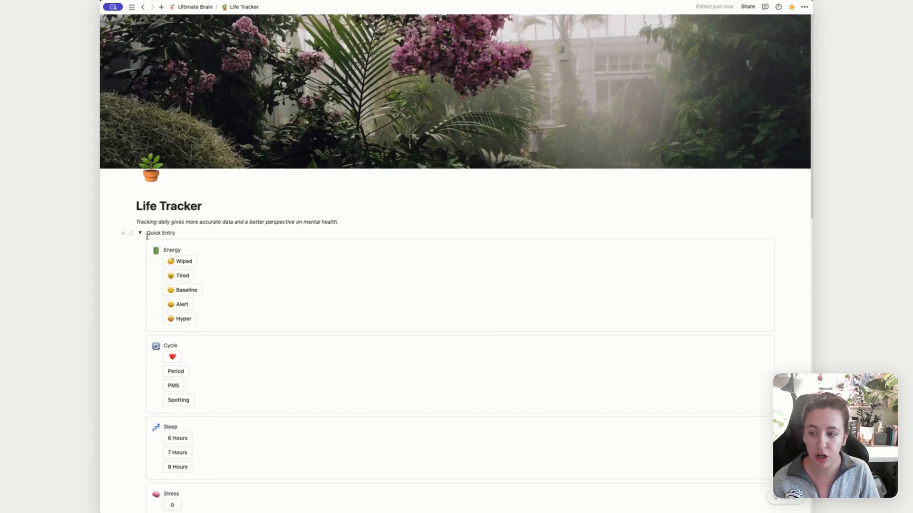
# Step: Collapse Quick Entry so the Habits chart and weekly entry cards show
pyautogui.click(140, 233)
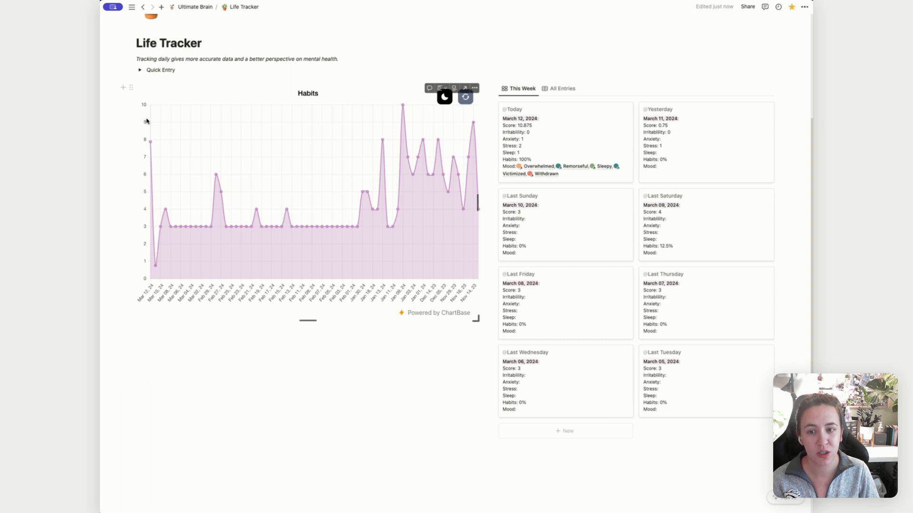
pyautogui.moveTo(153, 238)
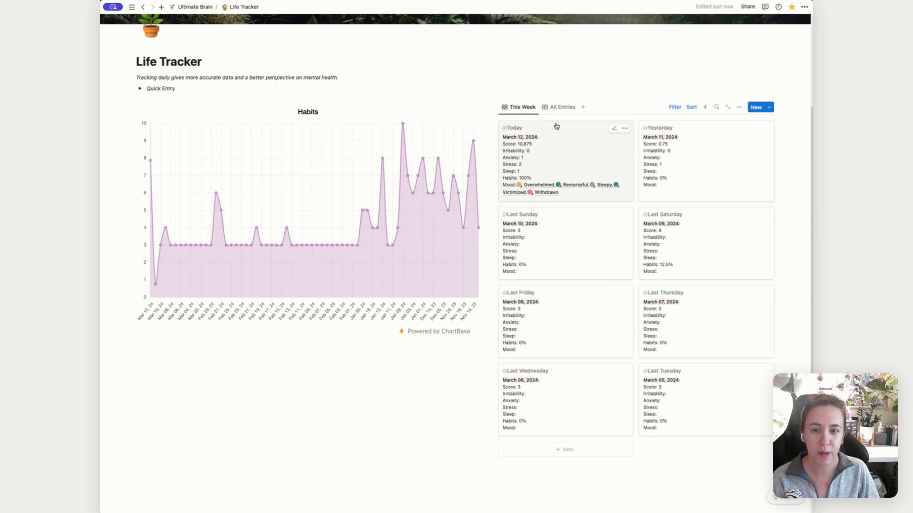
pyautogui.moveTo(629, 222)
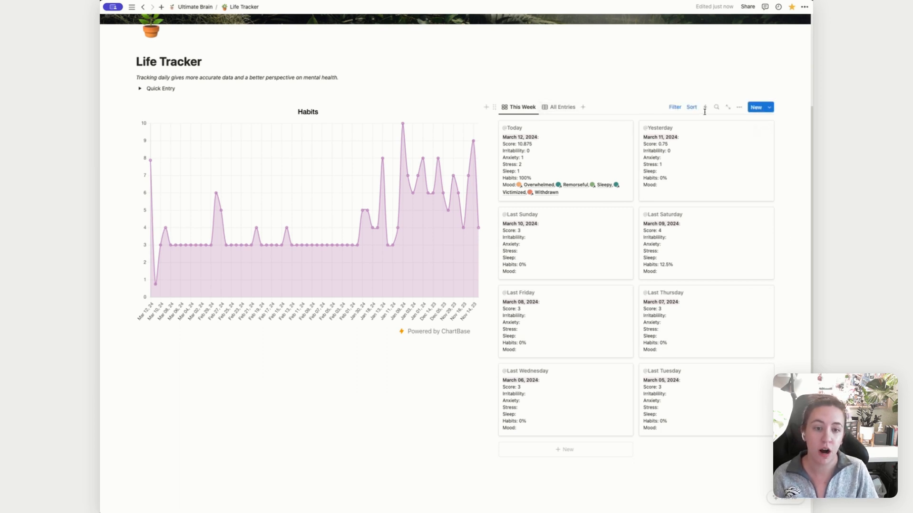
# Step: Inspect the This Week date filter, set to the past 1 week
pyautogui.click(675, 107)
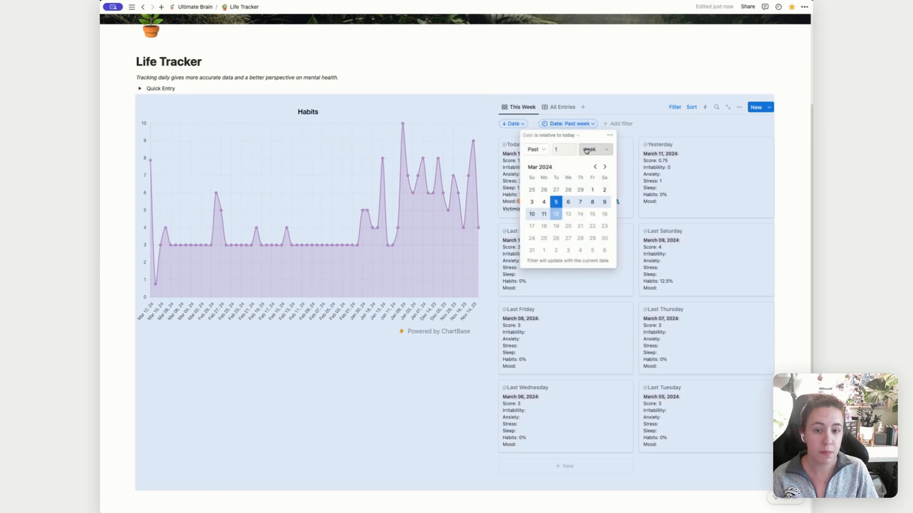
pyautogui.click(594, 149)
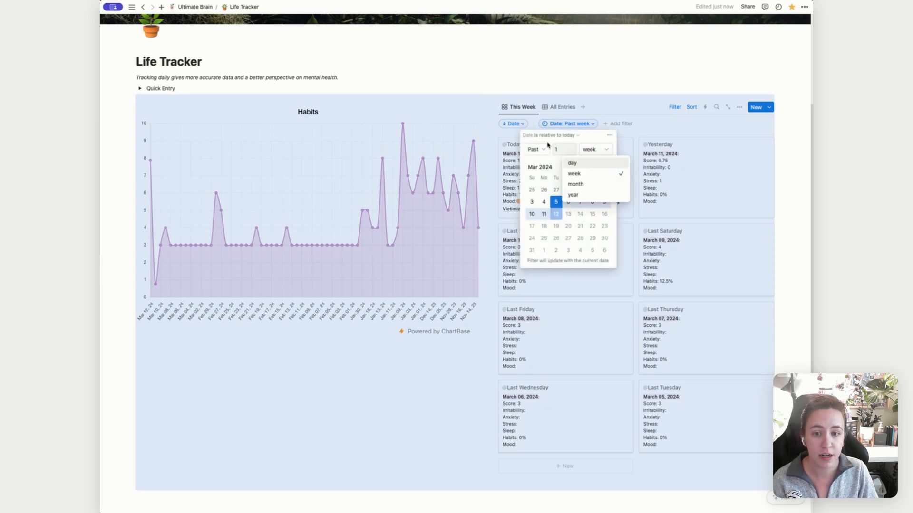
pyautogui.click(536, 149)
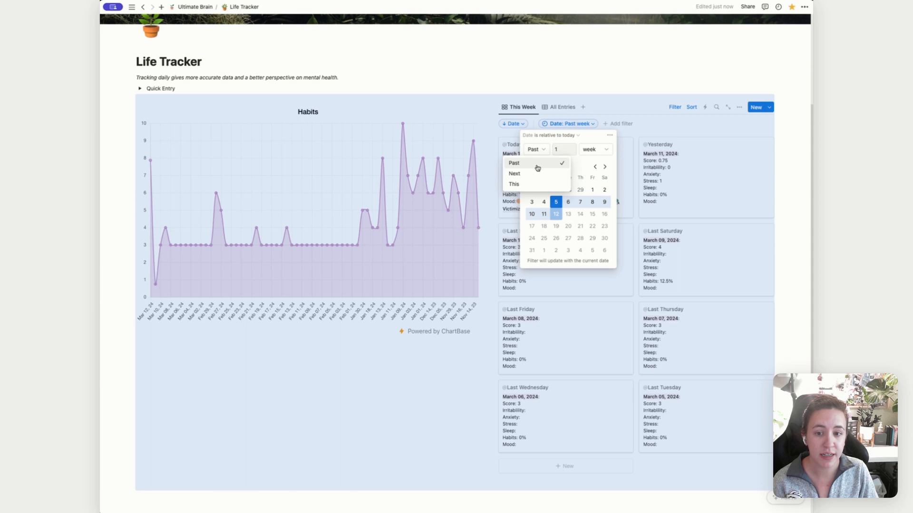
pyautogui.moveTo(614, 107)
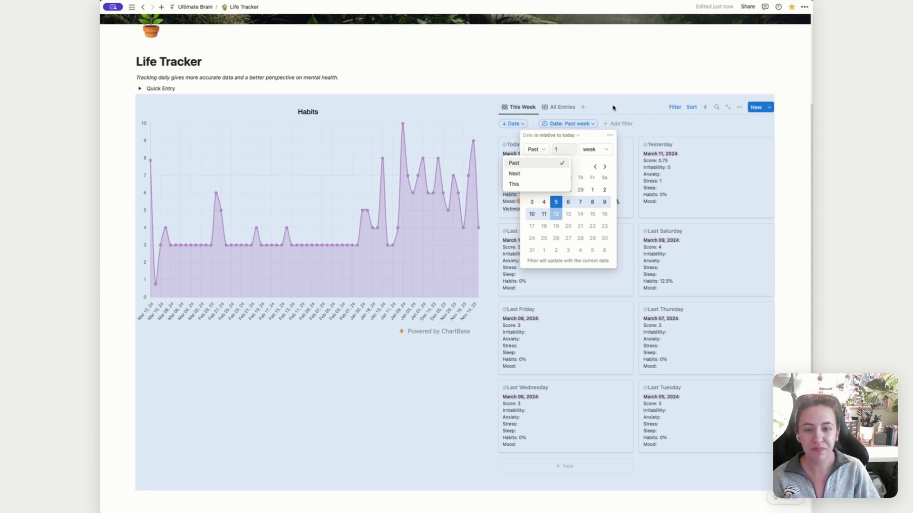
# Step: Show the All Entries table, scroll through its columns and select today's entry
pyautogui.click(563, 106)
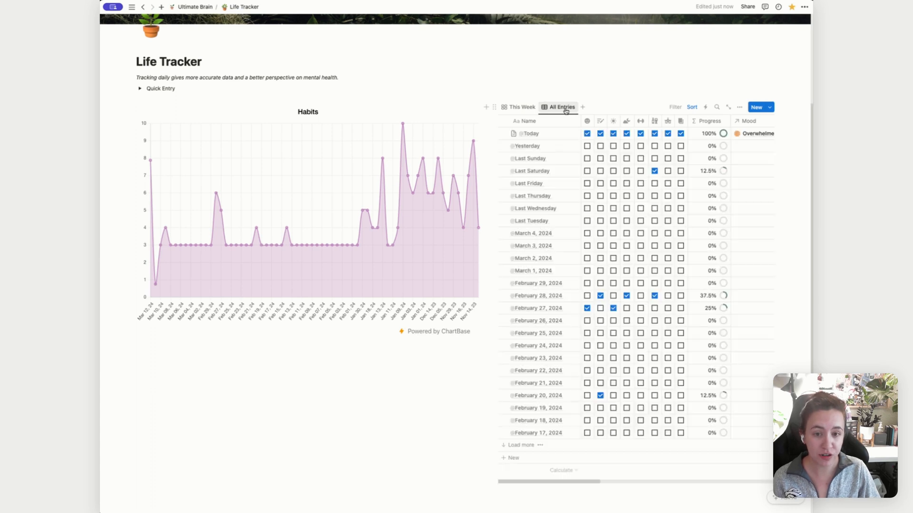
pyautogui.moveTo(569, 208)
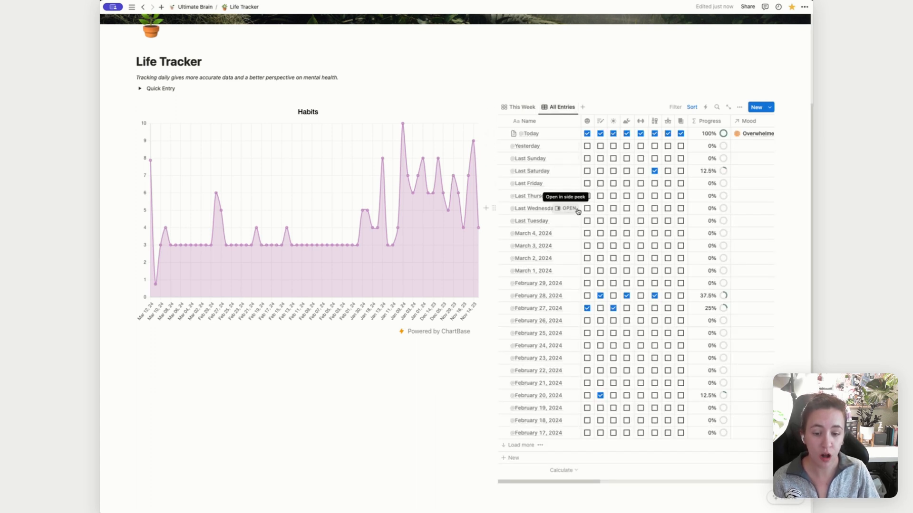
pyautogui.hscroll(3)
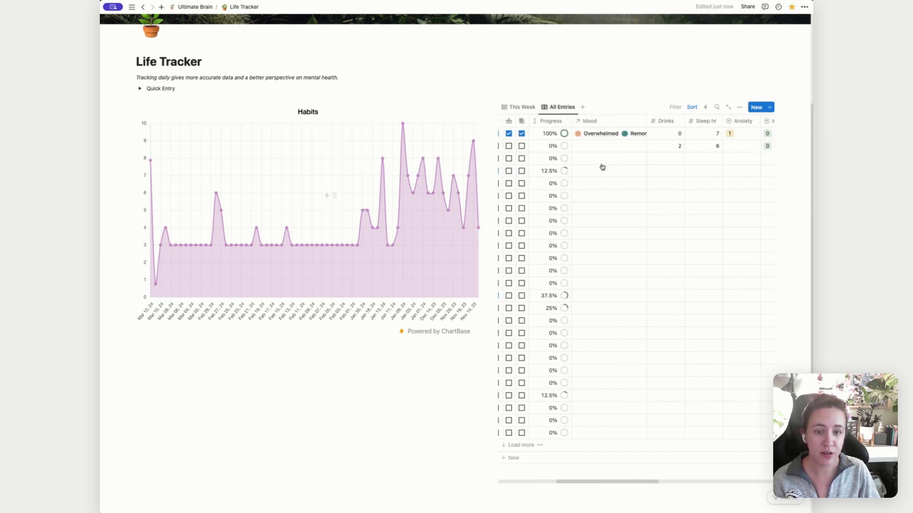
pyautogui.hscroll(3)
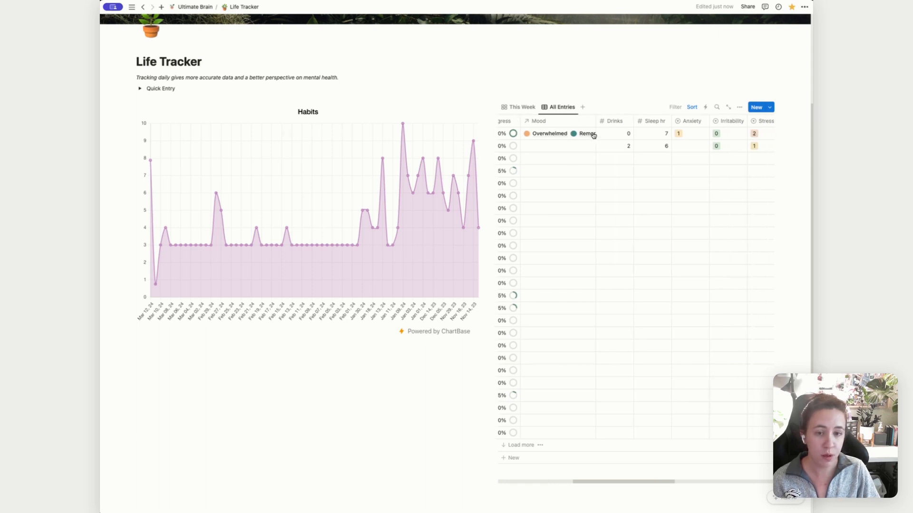
pyautogui.hscroll(3)
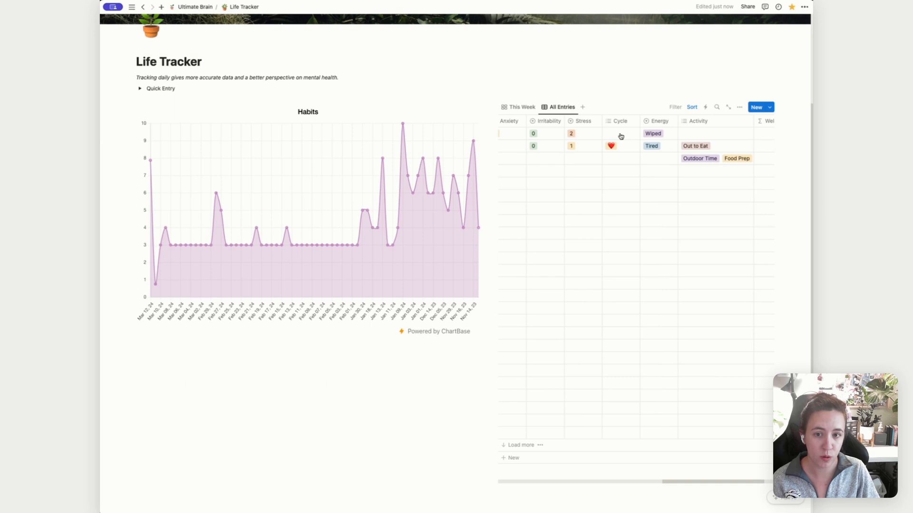
pyautogui.click(521, 107)
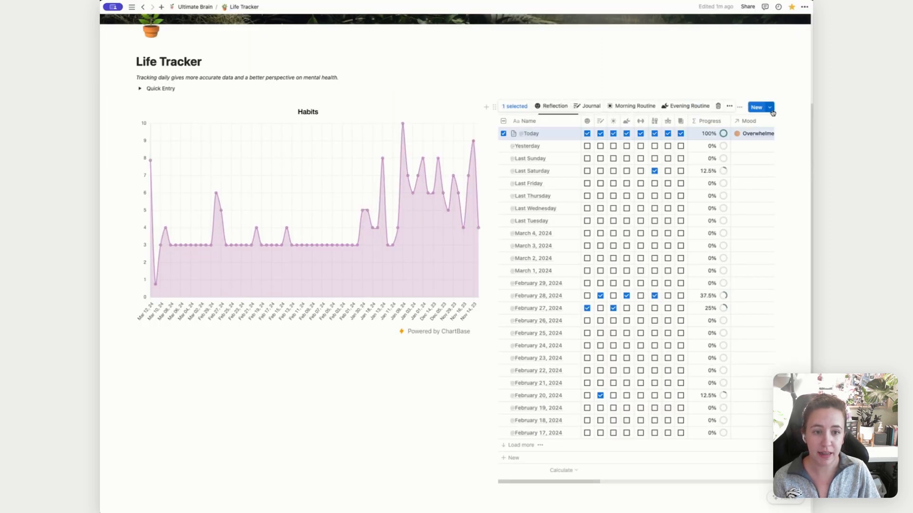
pyautogui.click(771, 107)
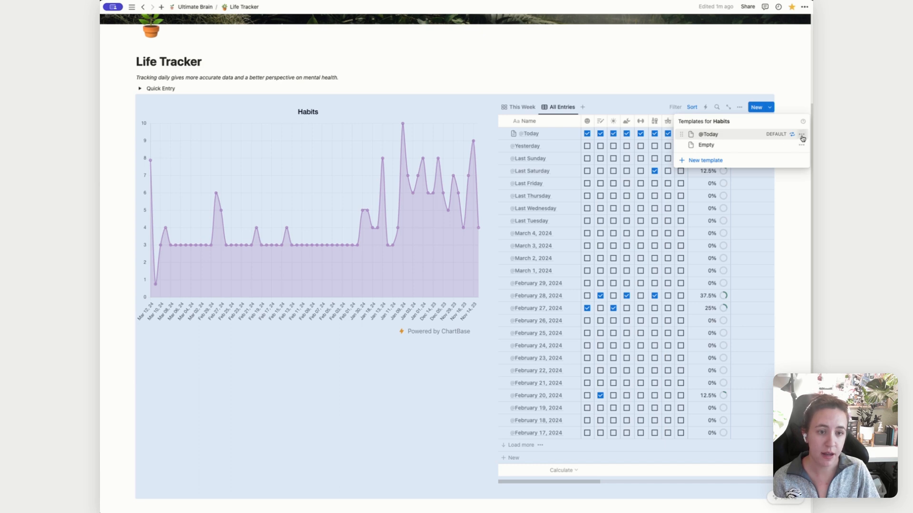
pyautogui.moveTo(801, 135)
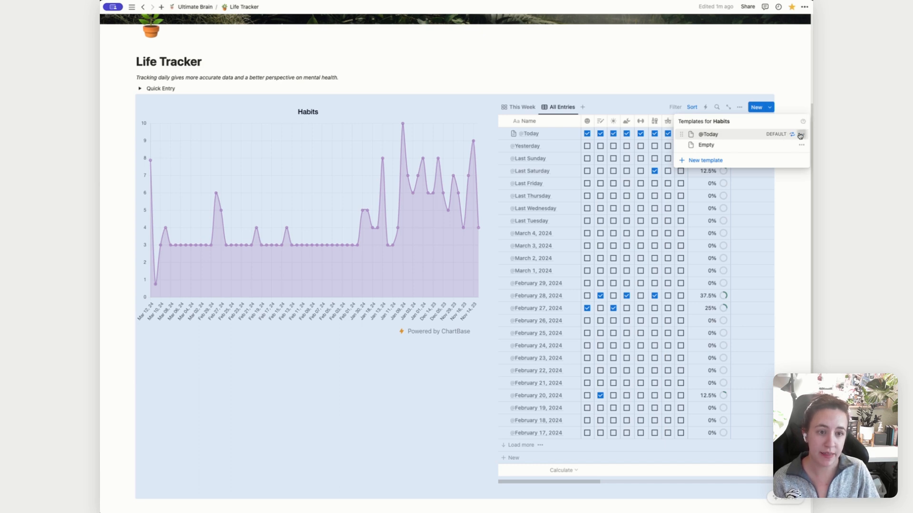
pyautogui.click(800, 134)
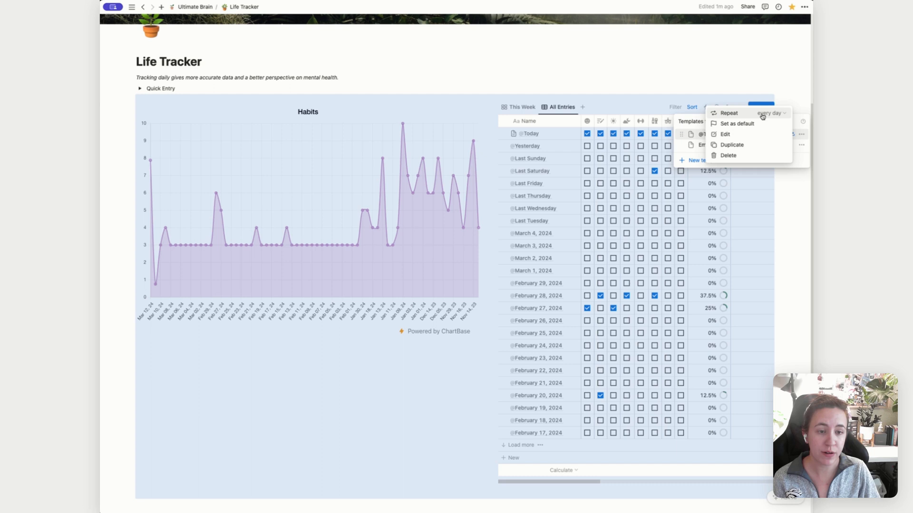
pyautogui.moveTo(674, 76)
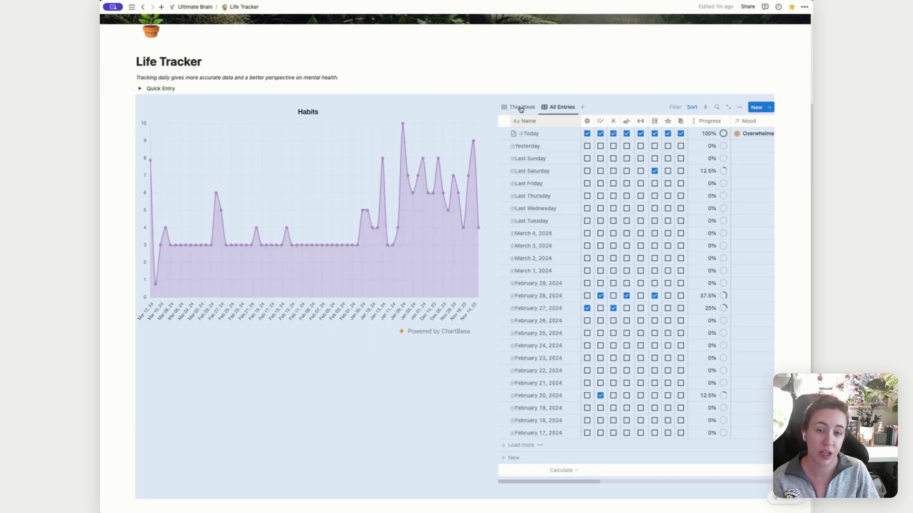
pyautogui.click(531, 134)
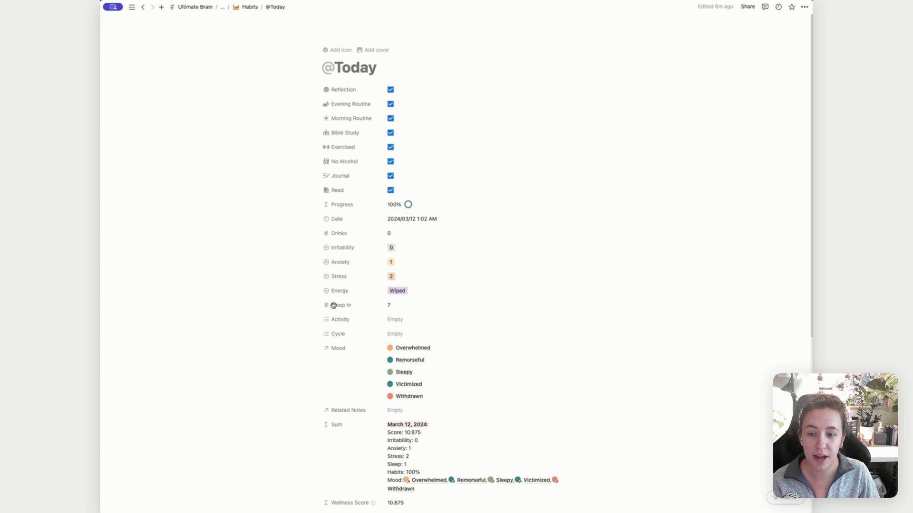
pyautogui.click(390, 89)
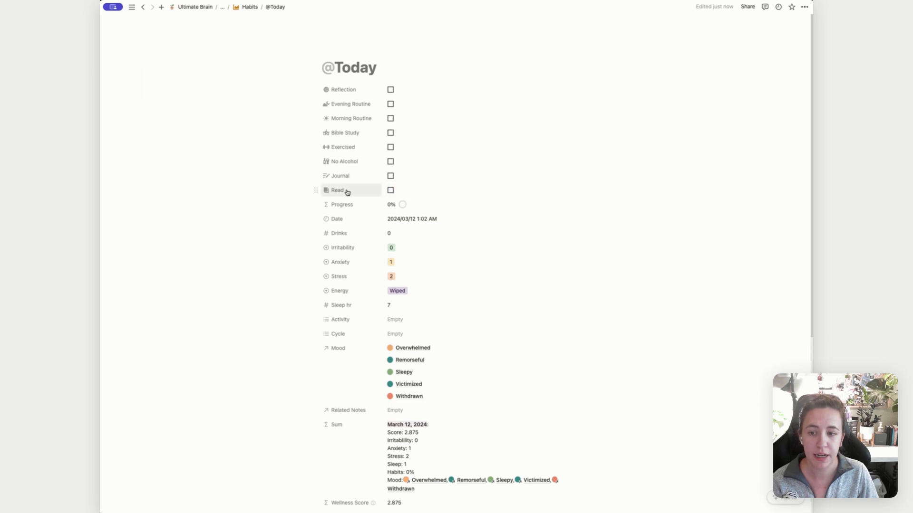
pyautogui.moveTo(344, 198)
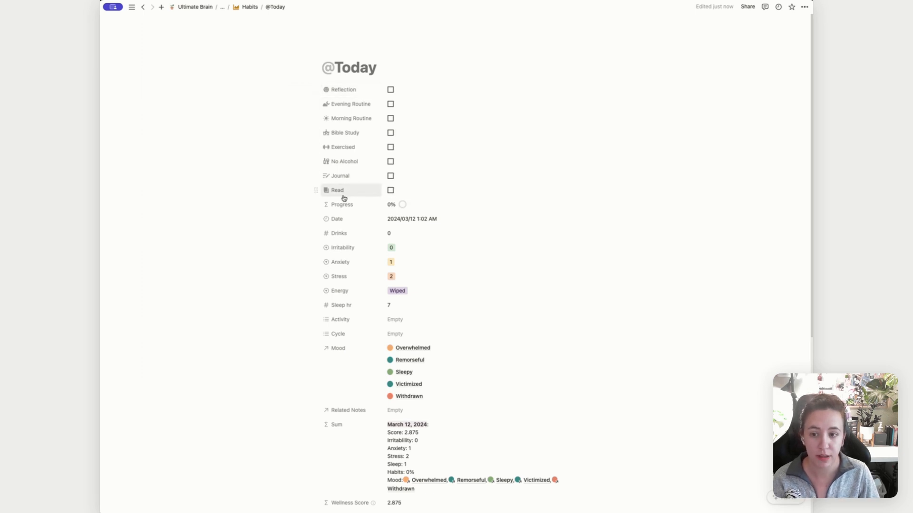
pyautogui.click(341, 204)
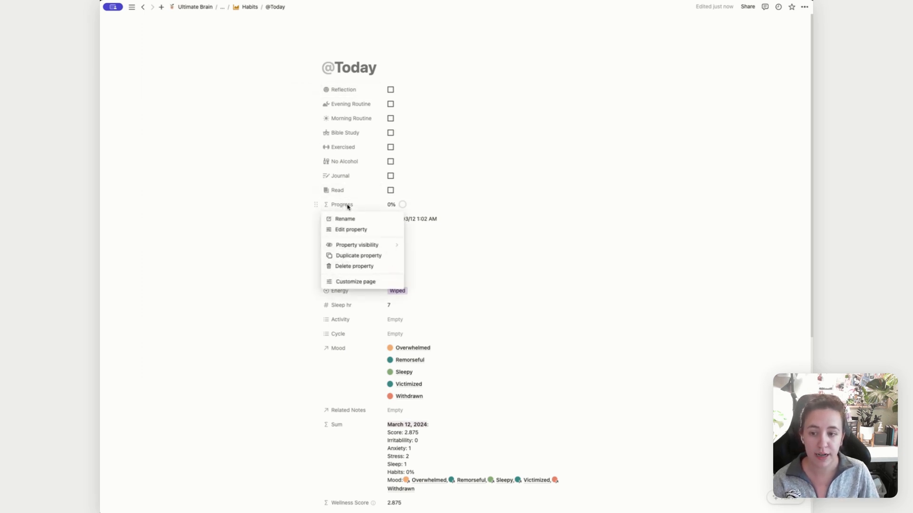
pyautogui.click(350, 229)
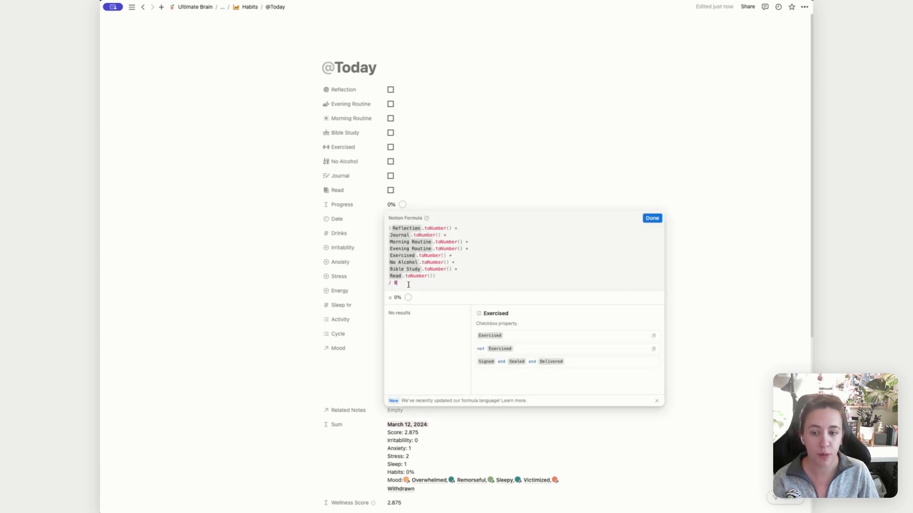
pyautogui.moveTo(384, 170)
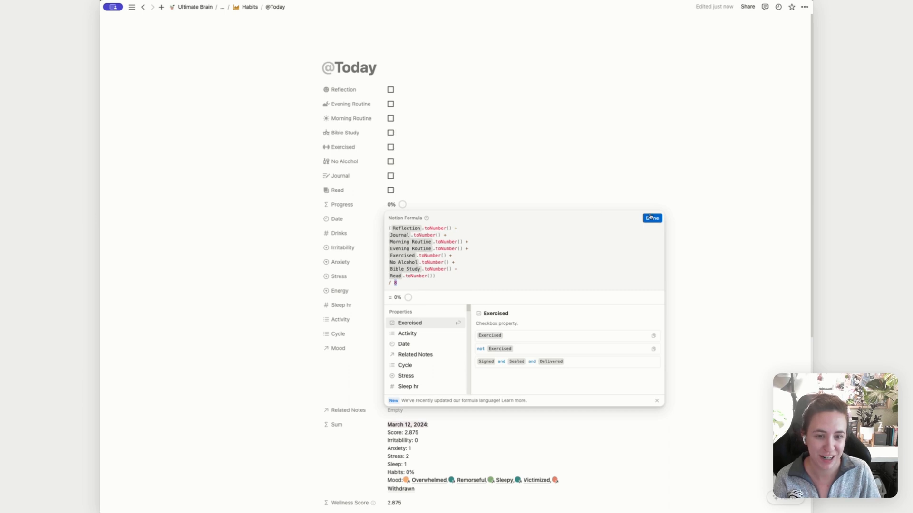
pyautogui.moveTo(460, 131)
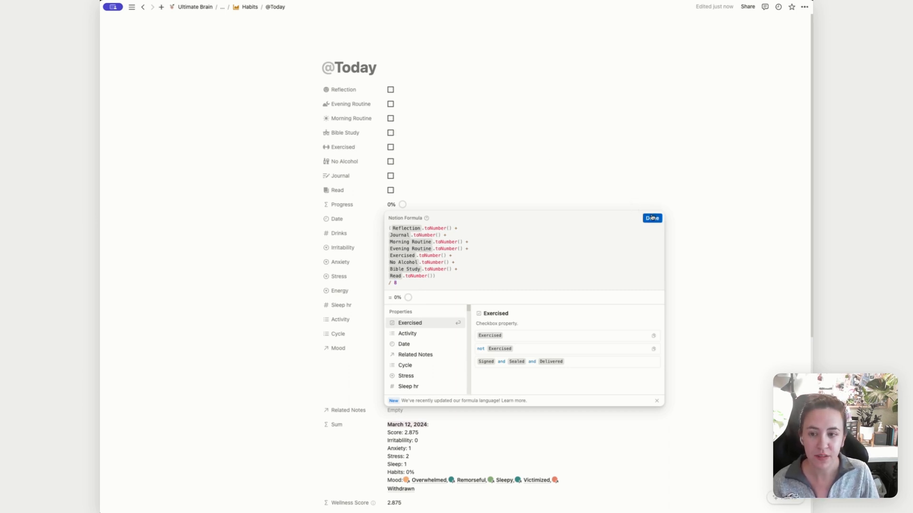
pyautogui.click(652, 219)
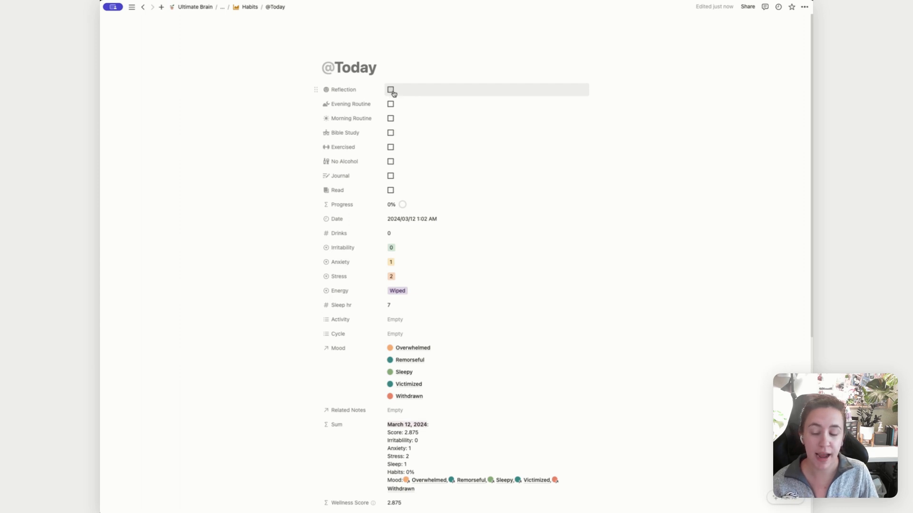
pyautogui.moveTo(391, 174)
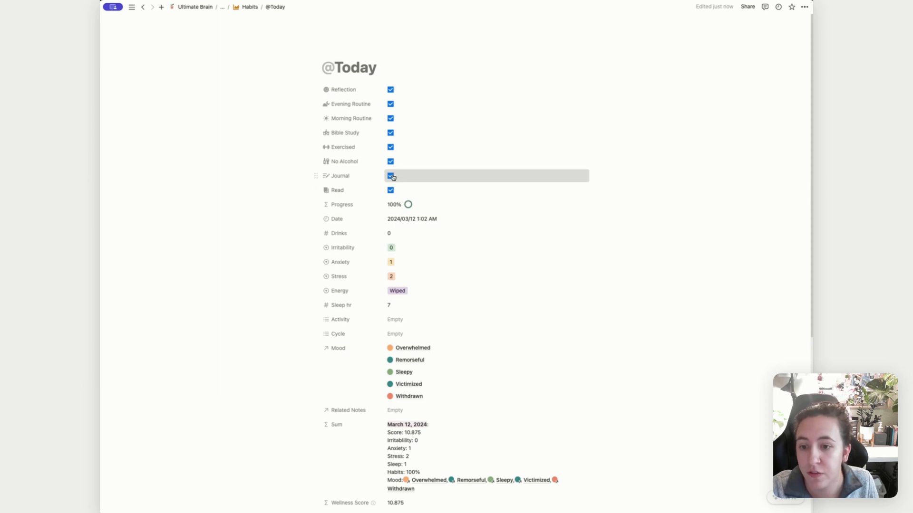
# Step: Untick and retick Journal, showing Progress return to 100% and score 10.875
pyautogui.click(390, 176)
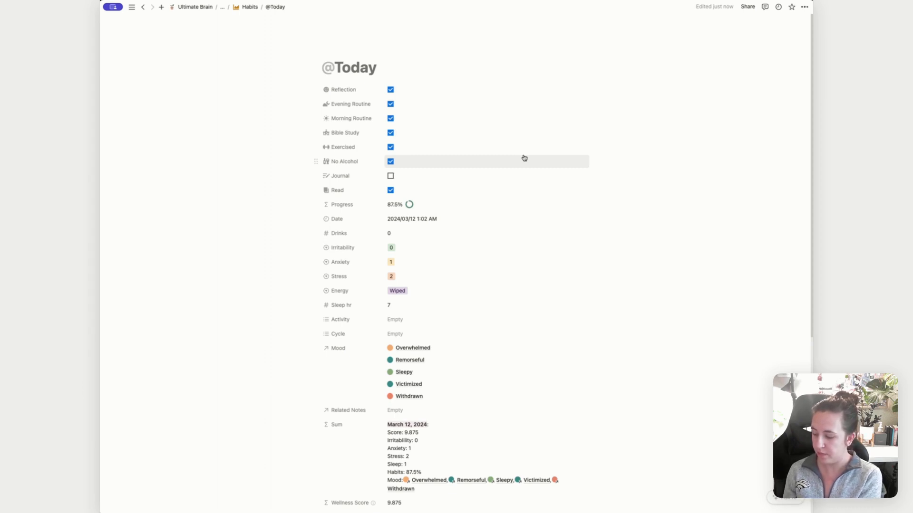
pyautogui.click(390, 175)
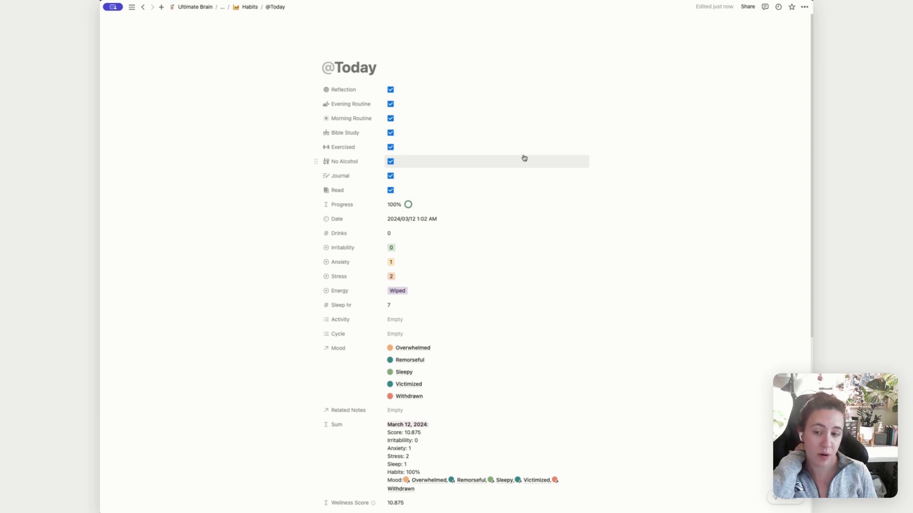
pyautogui.moveTo(407, 176)
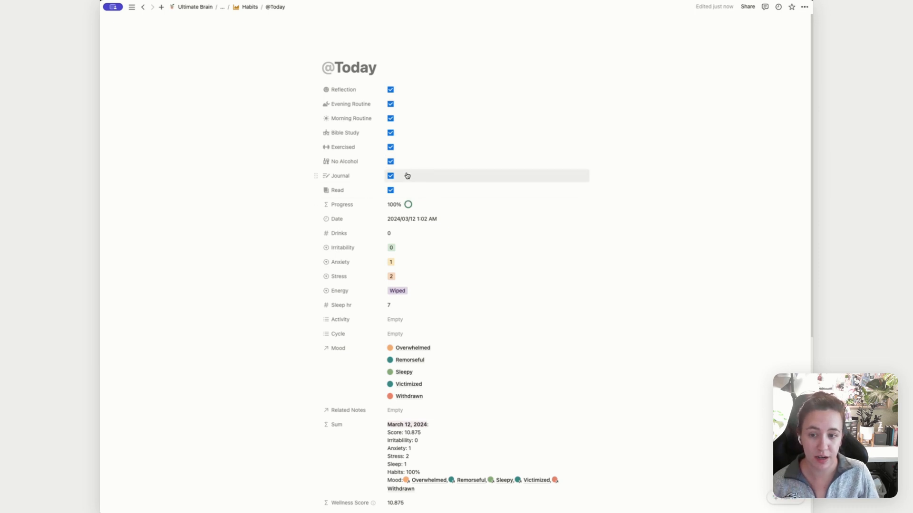
pyautogui.moveTo(422, 178)
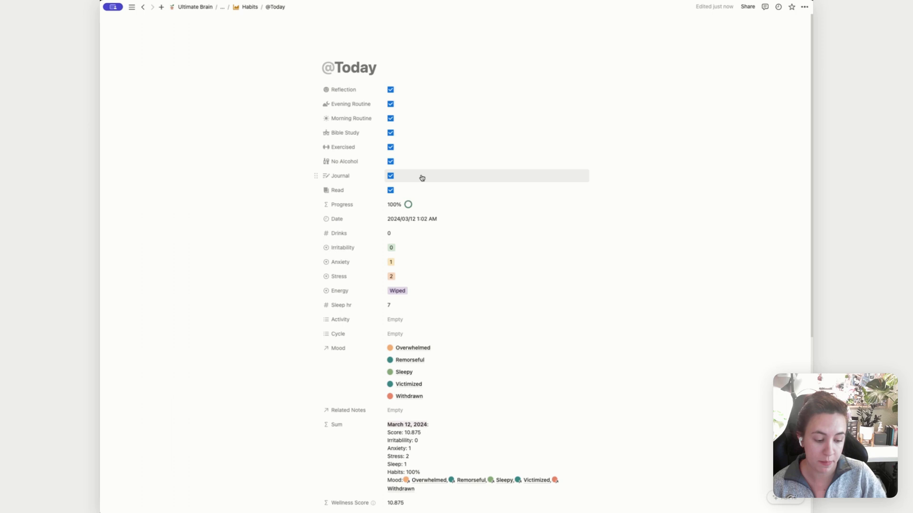
pyautogui.moveTo(400, 166)
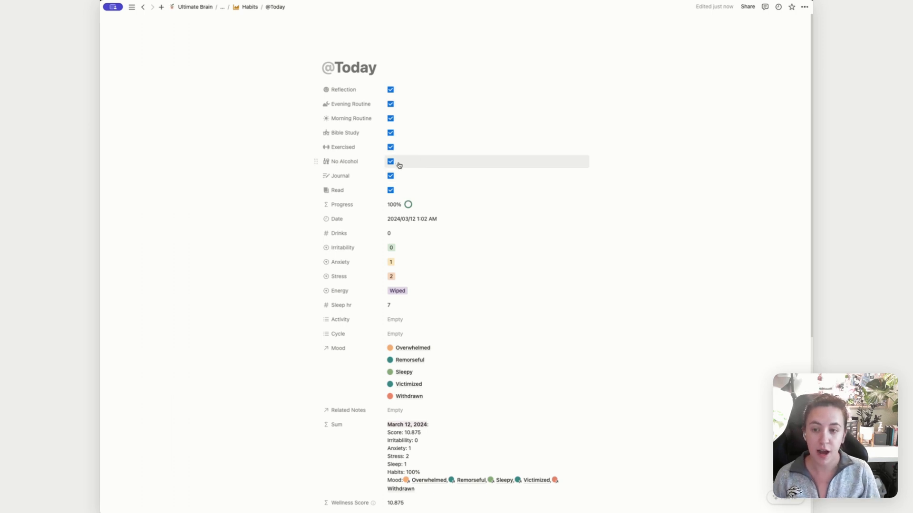
pyautogui.moveTo(404, 209)
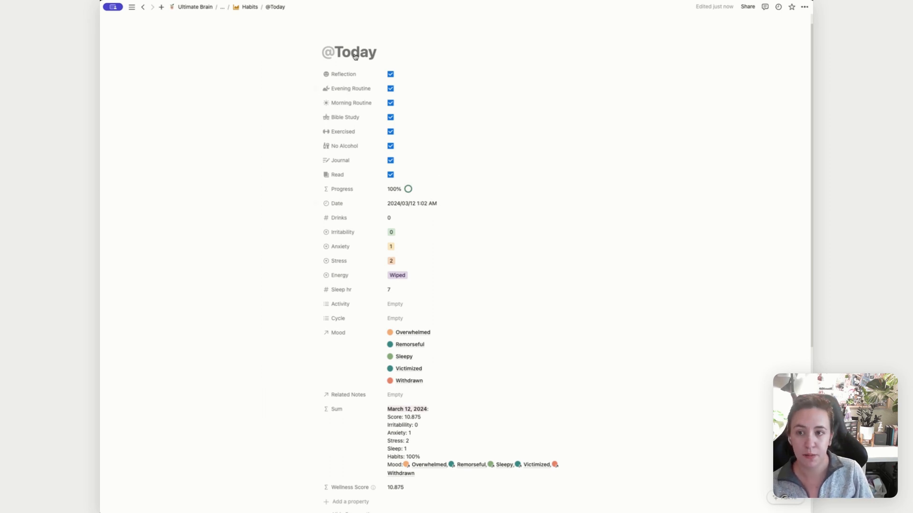
pyautogui.moveTo(422, 206)
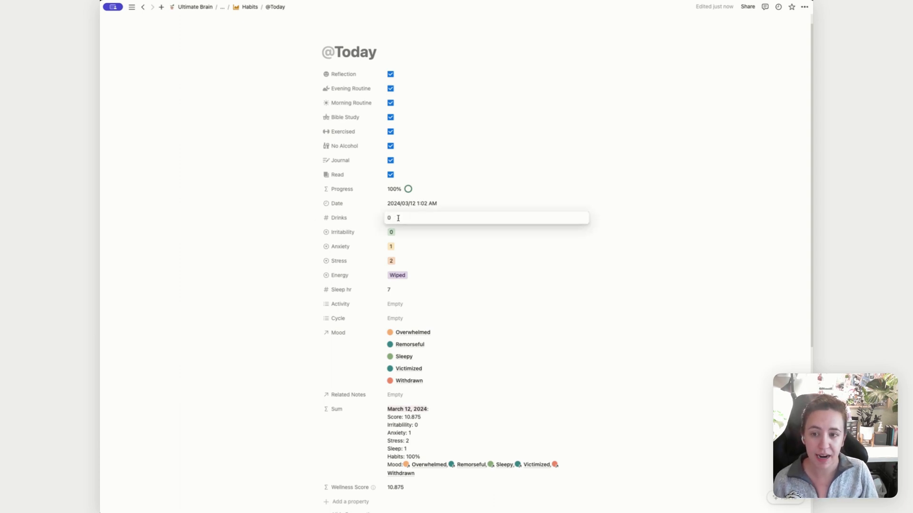
pyautogui.moveTo(405, 163)
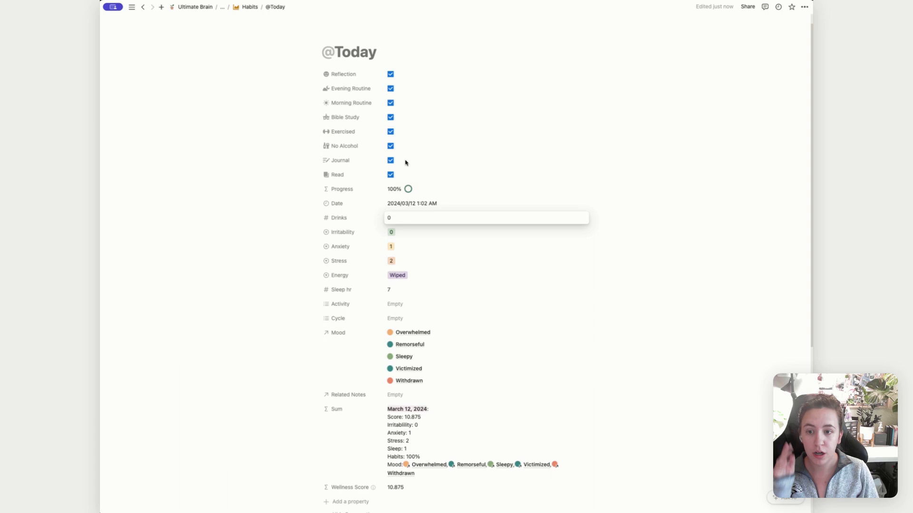
# Step: Enter 2 Drinks and untick No Alcohol, giving 87.5% Progress and score 7.875
pyautogui.click(391, 146)
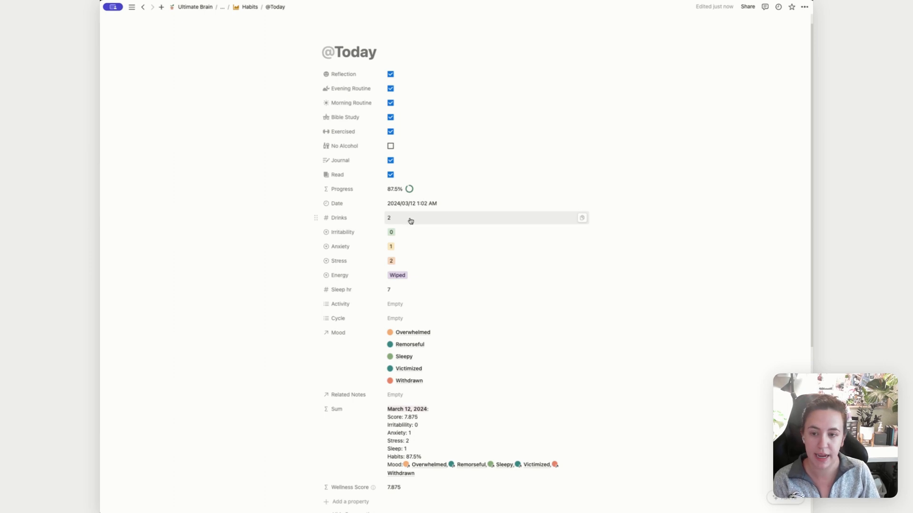
pyautogui.scroll(-3)
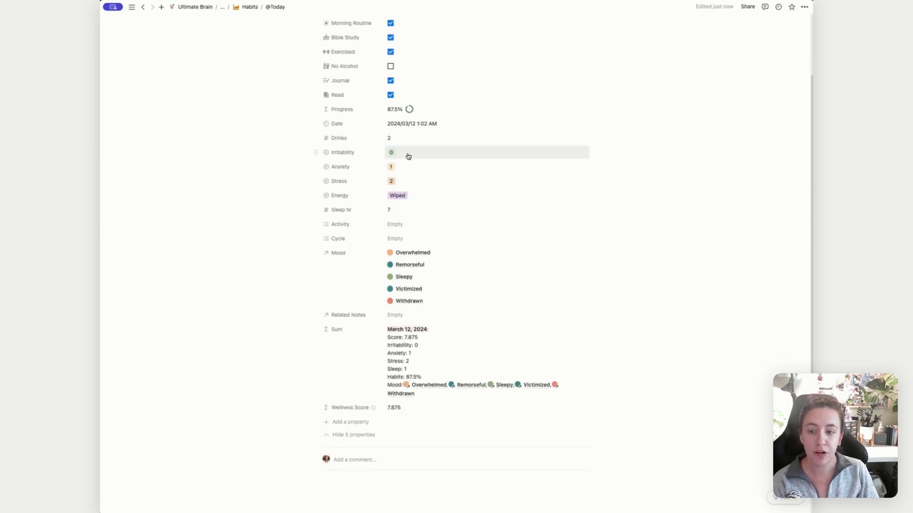
pyautogui.moveTo(408, 181)
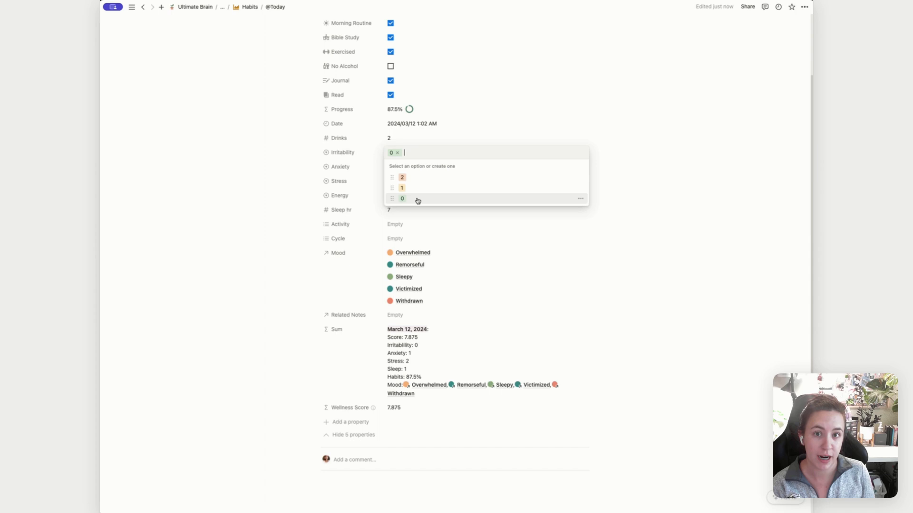
pyautogui.moveTo(418, 191)
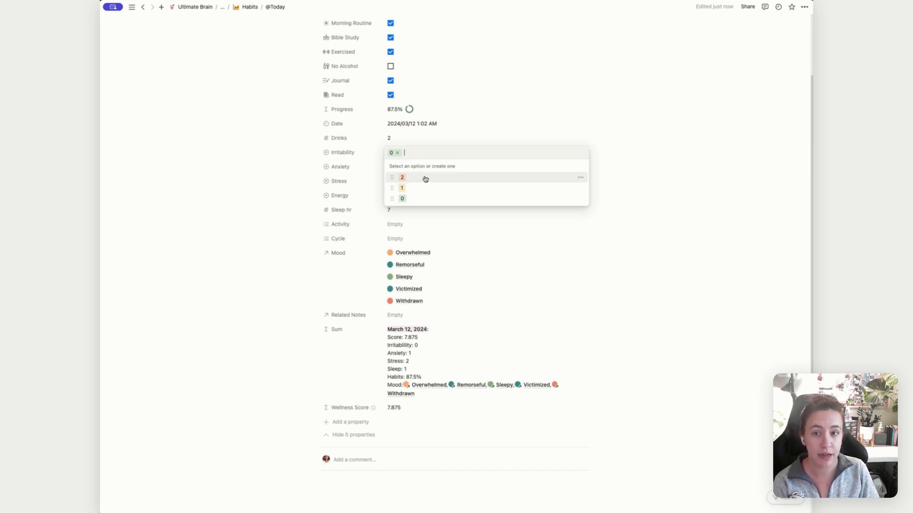
pyautogui.moveTo(444, 184)
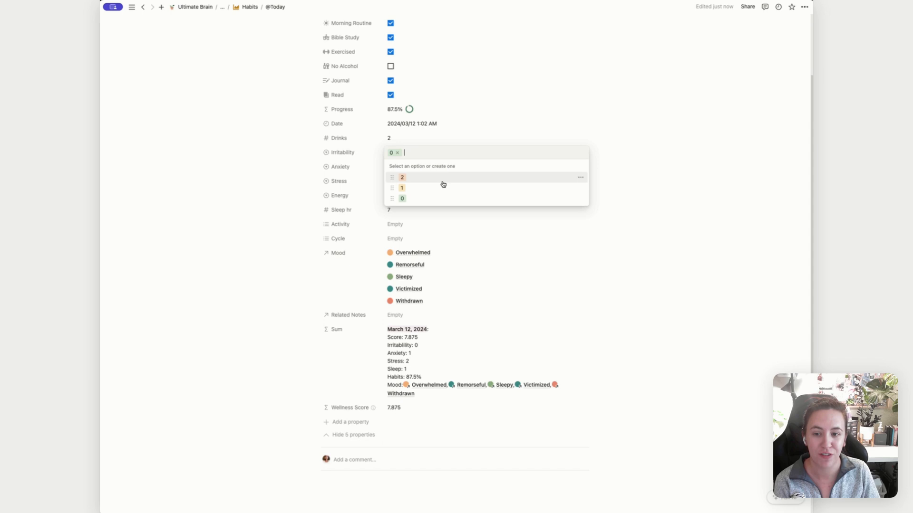
pyautogui.moveTo(443, 178)
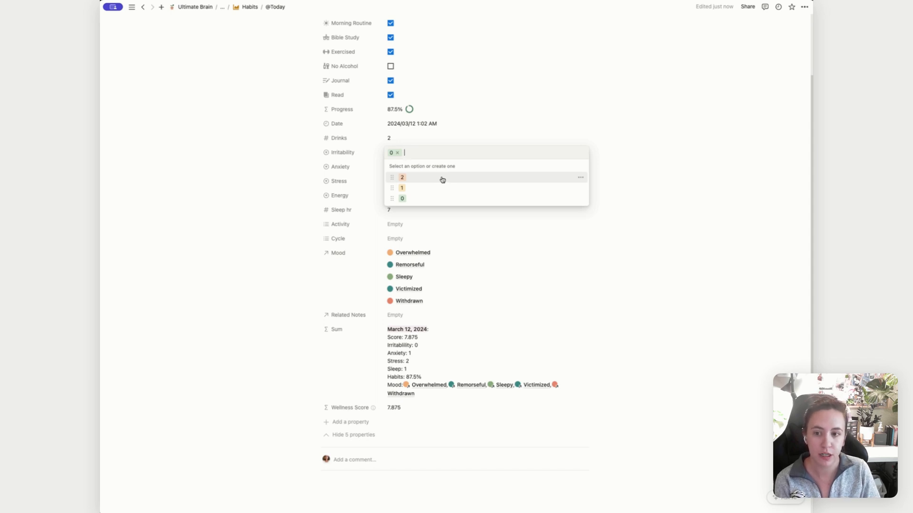
pyautogui.click(402, 177)
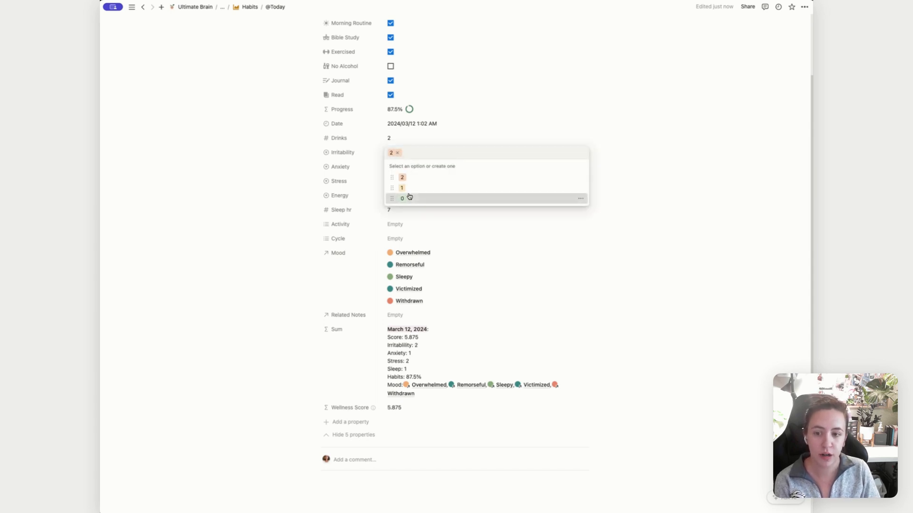
pyautogui.click(402, 198)
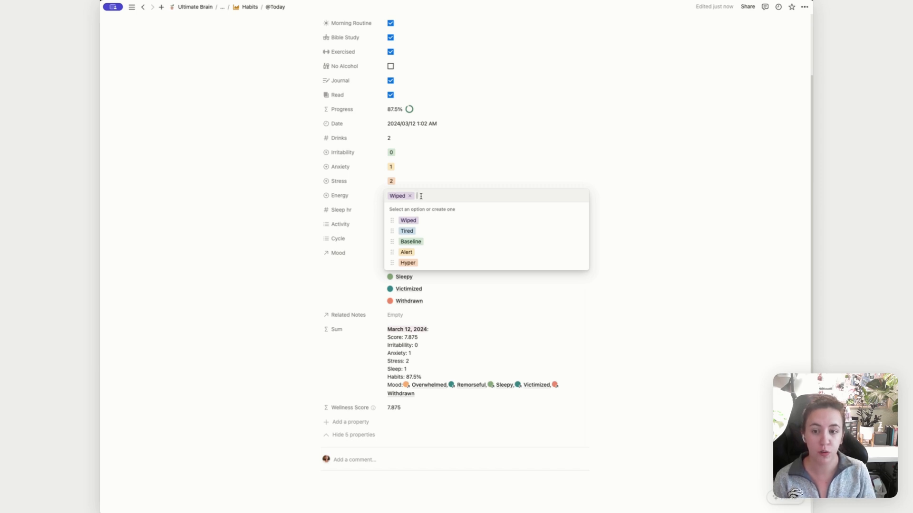
pyautogui.moveTo(433, 222)
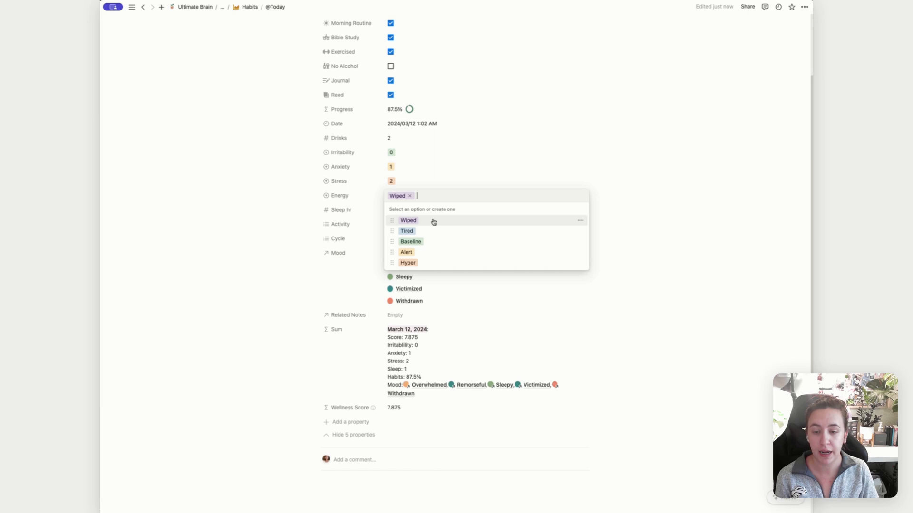
pyautogui.moveTo(450, 218)
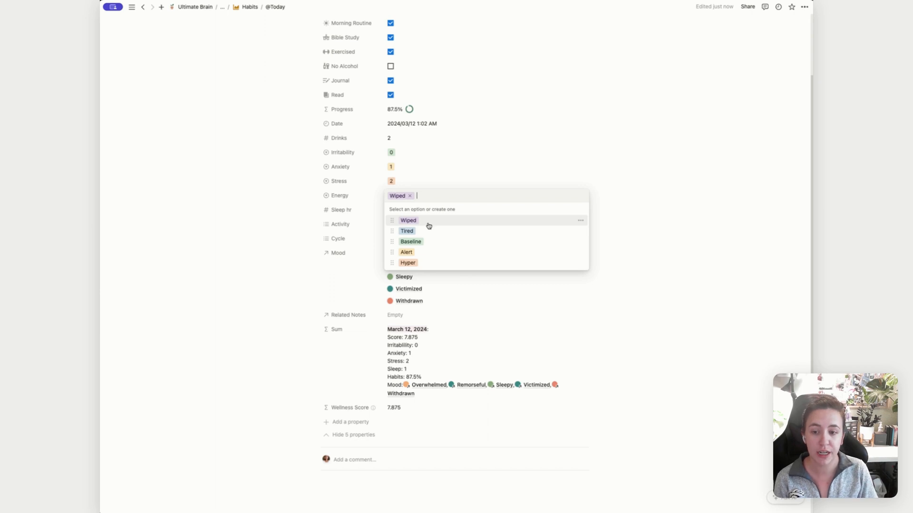
pyautogui.moveTo(428, 235)
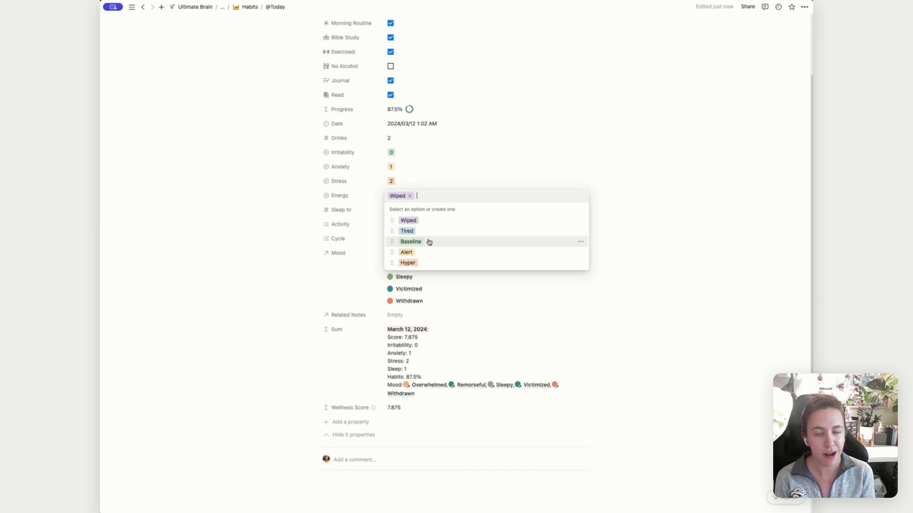
pyautogui.moveTo(425, 264)
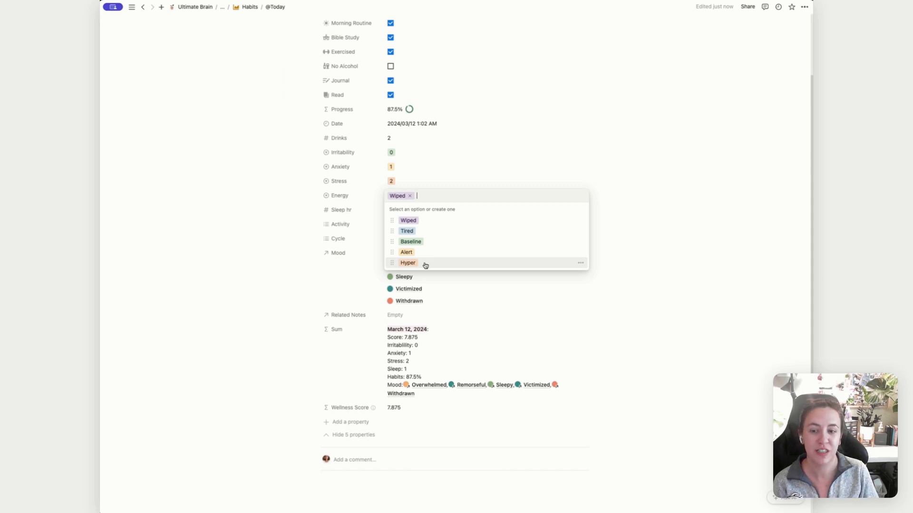
# Step: Set Energy to Baseline and Sleep hr to 7, raising the Wellness Score to 13.875
pyautogui.click(410, 241)
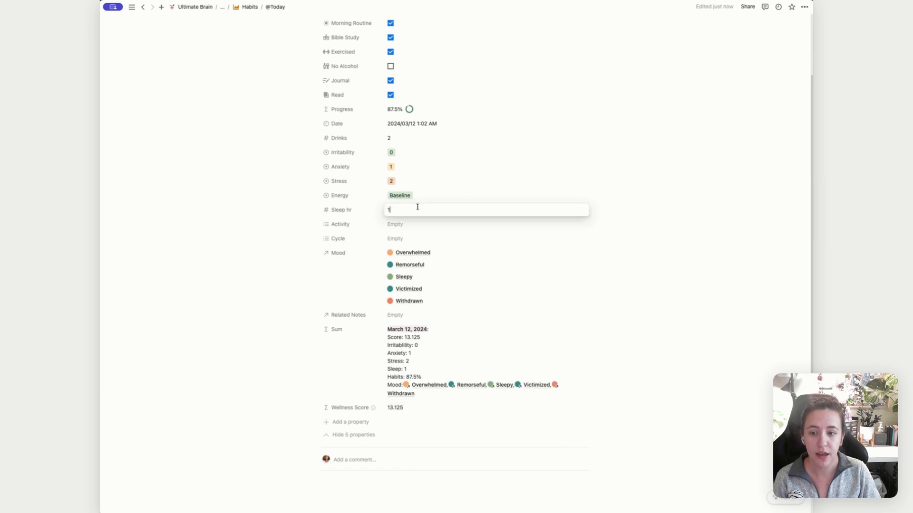
pyautogui.write('8')
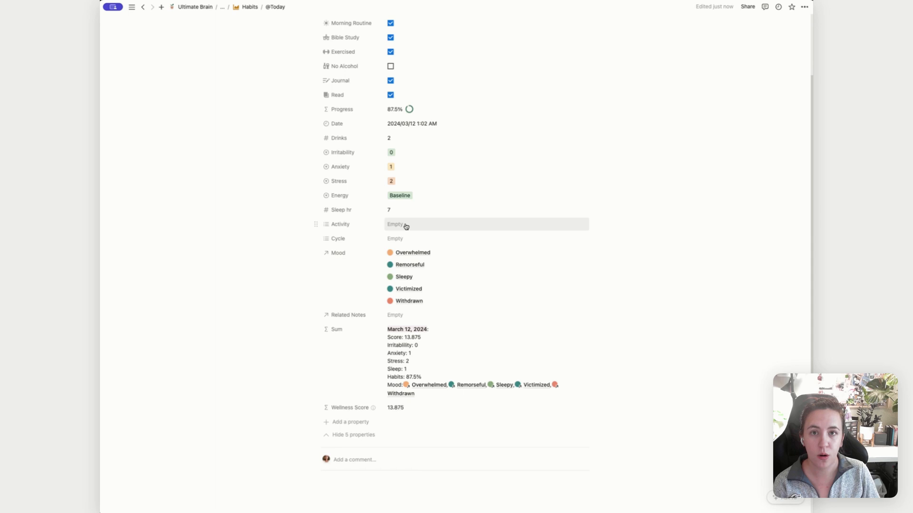
pyautogui.click(405, 224)
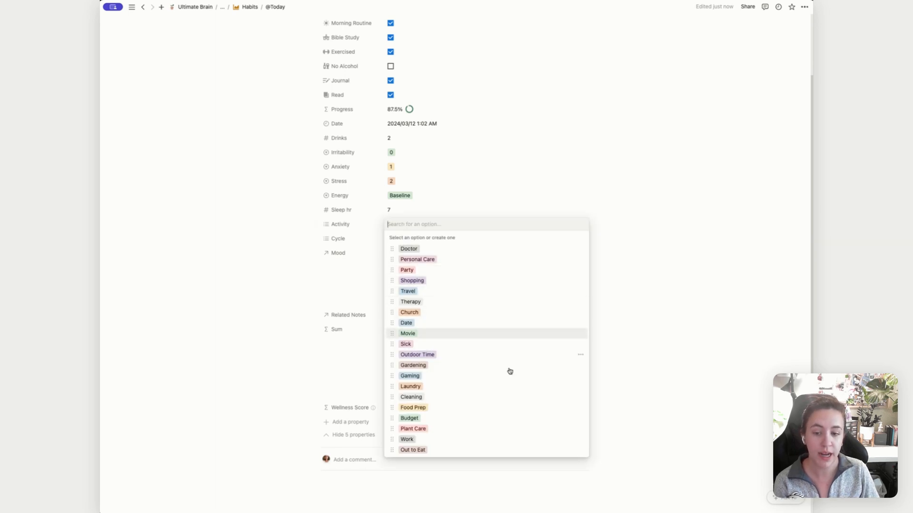
pyautogui.moveTo(507, 255)
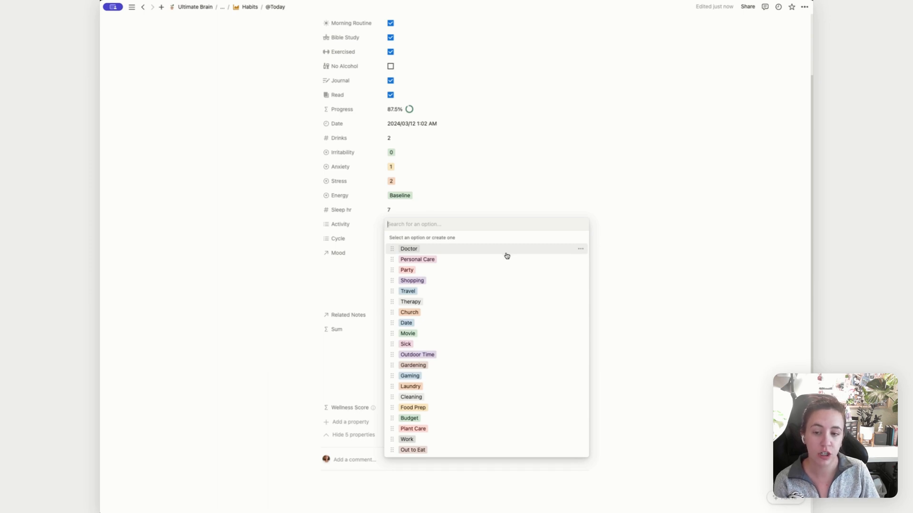
pyautogui.moveTo(467, 357)
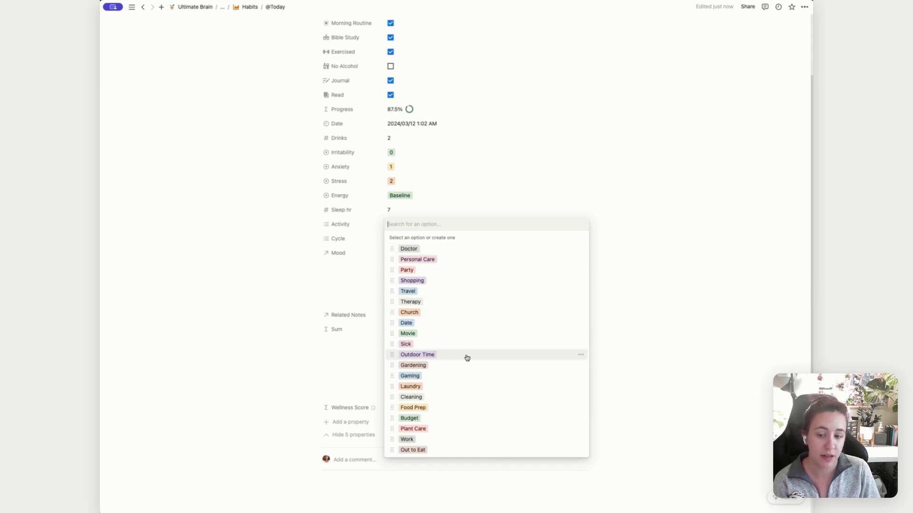
pyautogui.moveTo(485, 303)
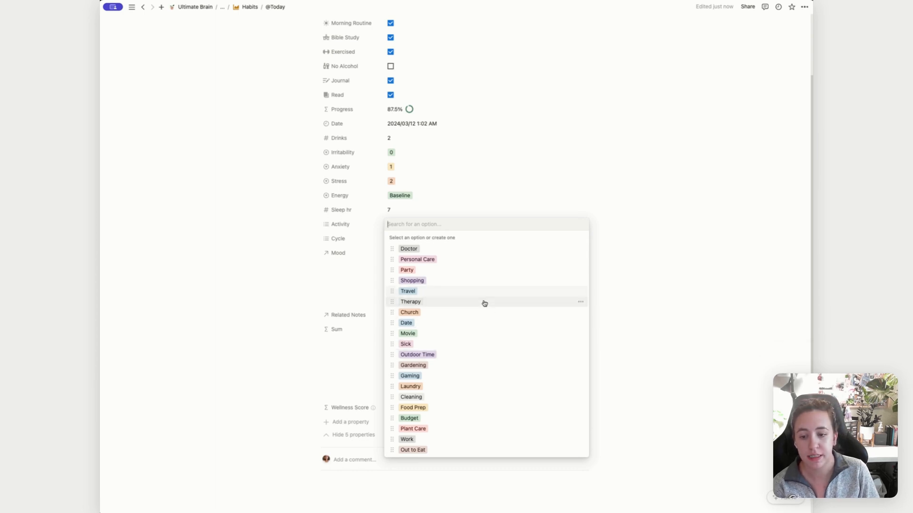
pyautogui.moveTo(453, 397)
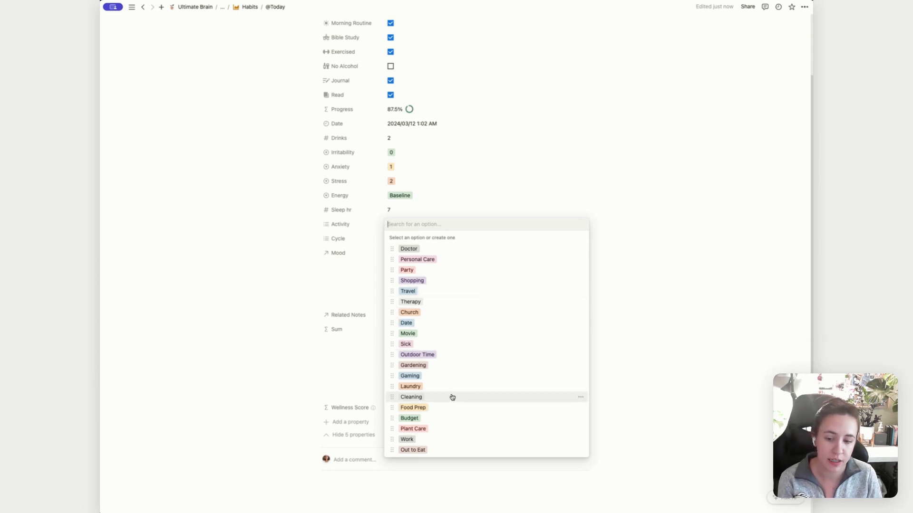
pyautogui.moveTo(570, 288)
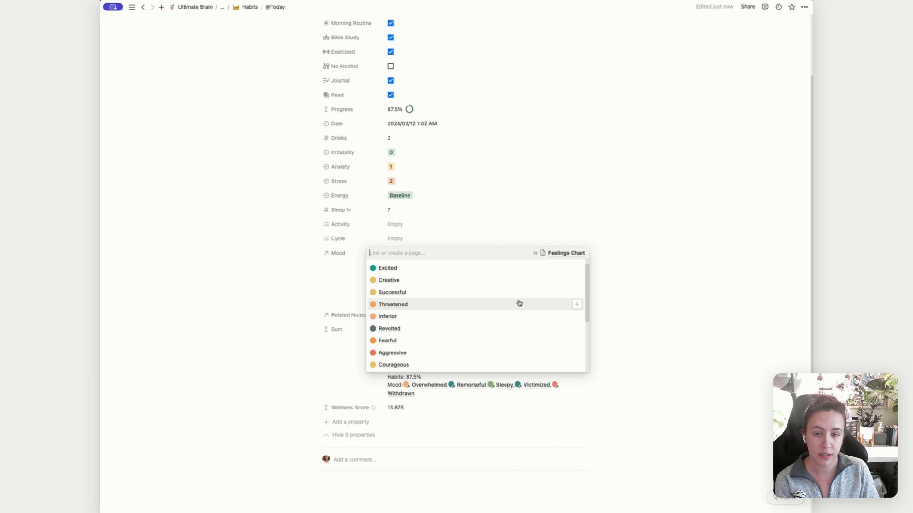
pyautogui.scroll(-3)
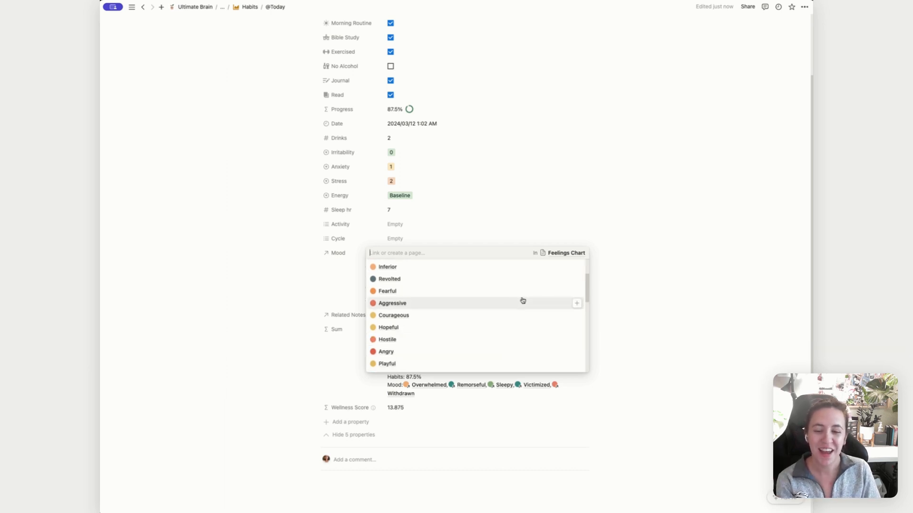
pyautogui.scroll(-3)
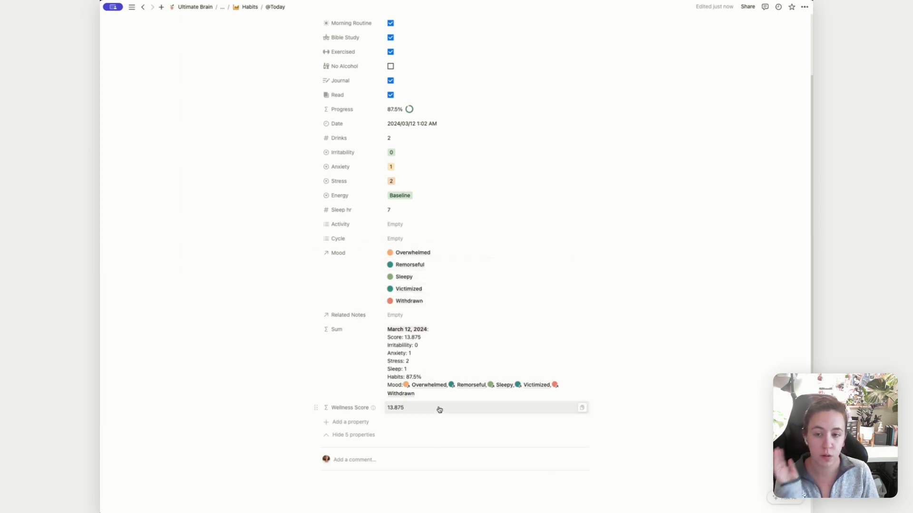
pyautogui.moveTo(463, 341)
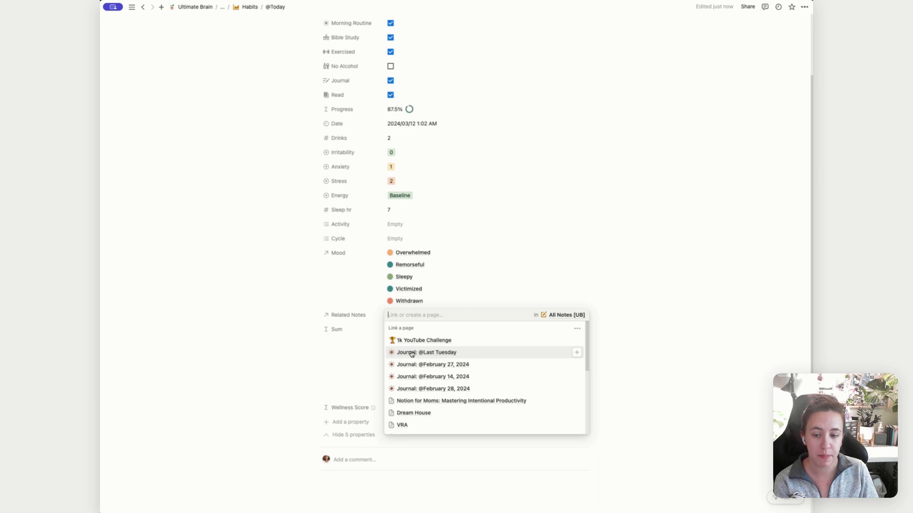
pyautogui.scroll(-3)
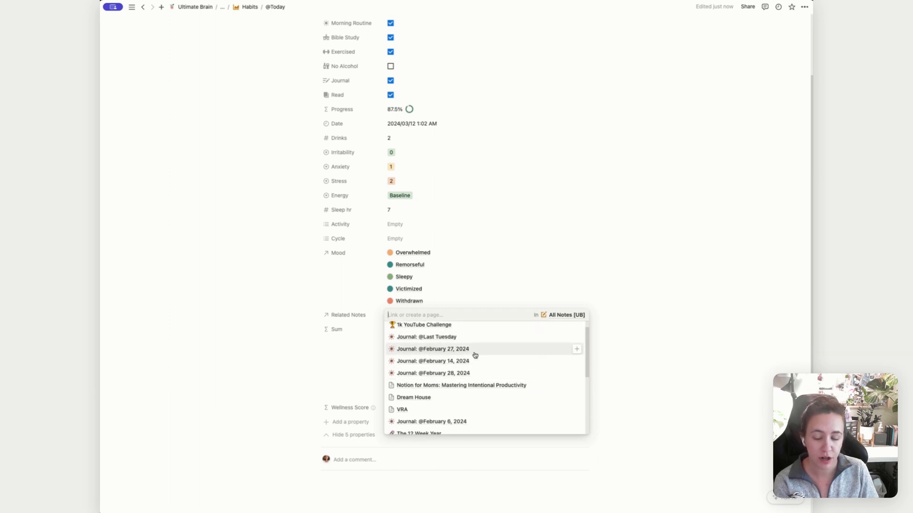
pyautogui.moveTo(499, 307)
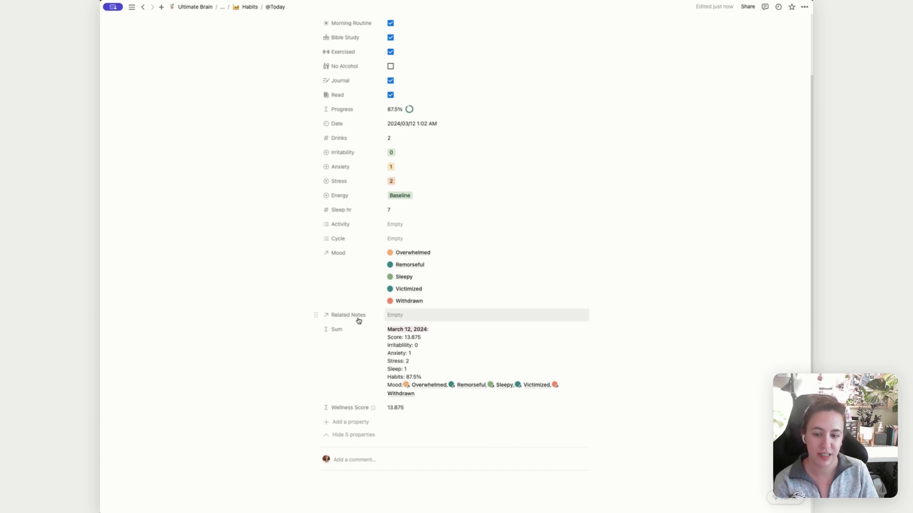
pyautogui.moveTo(336, 316)
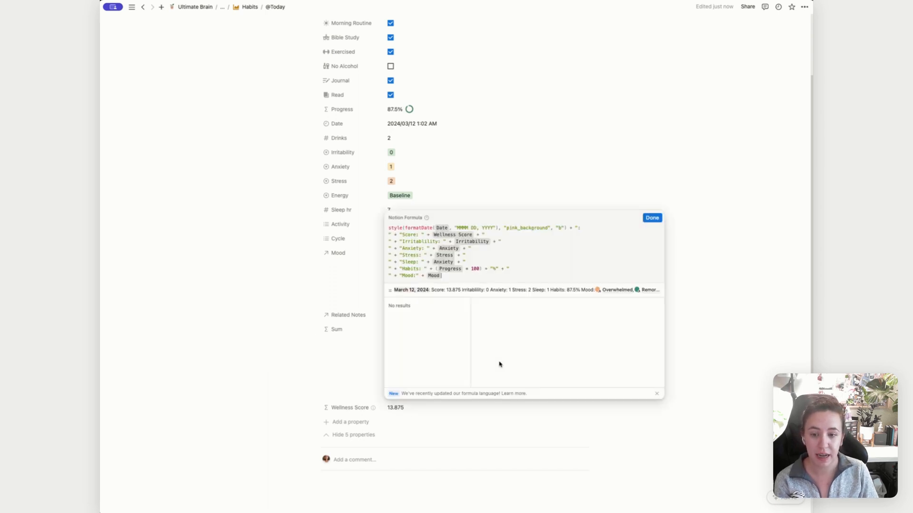
pyautogui.moveTo(443, 78)
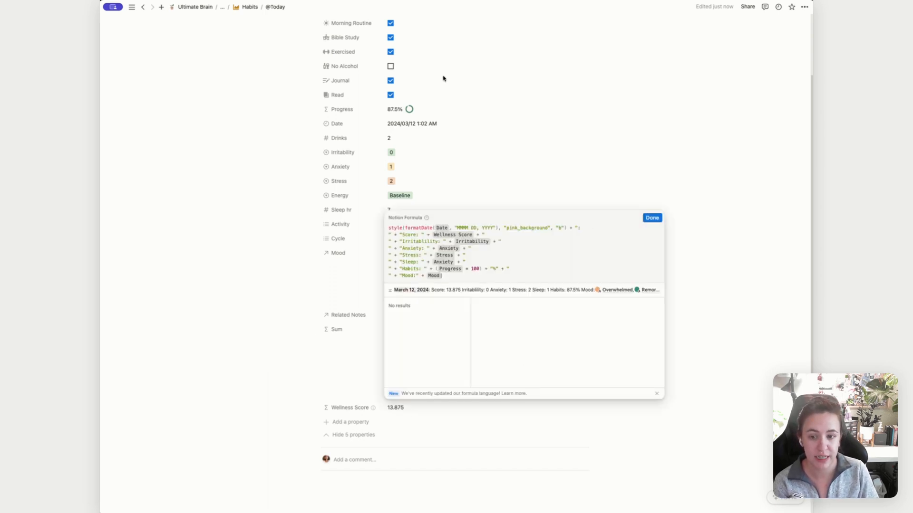
# Step: Close the Sum formula editor and head back to the Life Tracker's This Week board
pyautogui.click(652, 217)
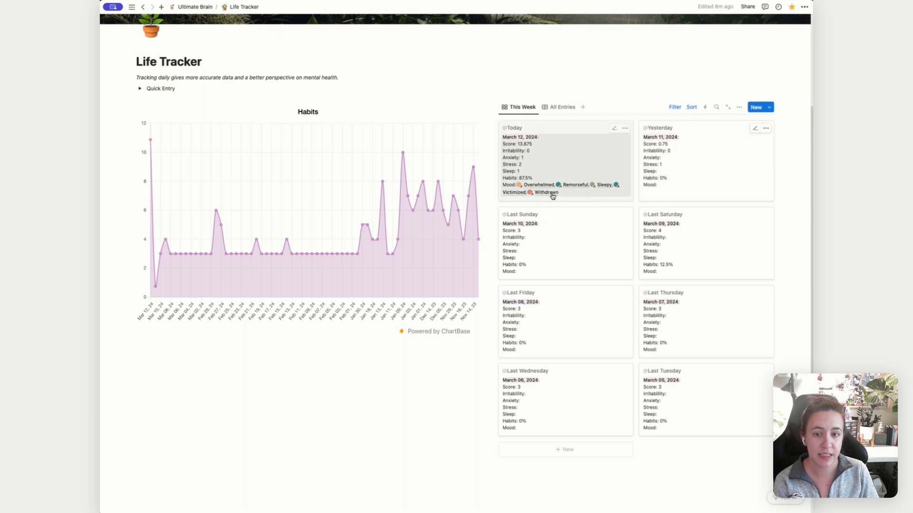
pyautogui.moveTo(654, 155)
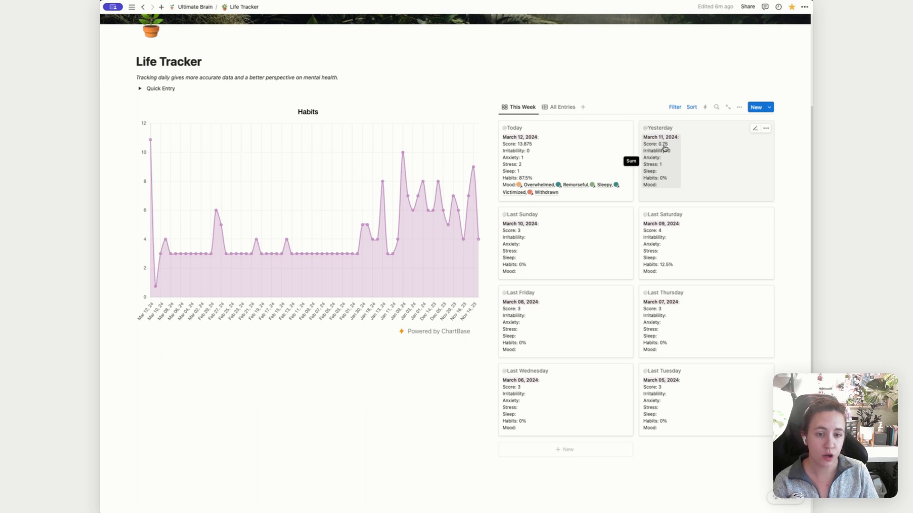
pyautogui.moveTo(664, 163)
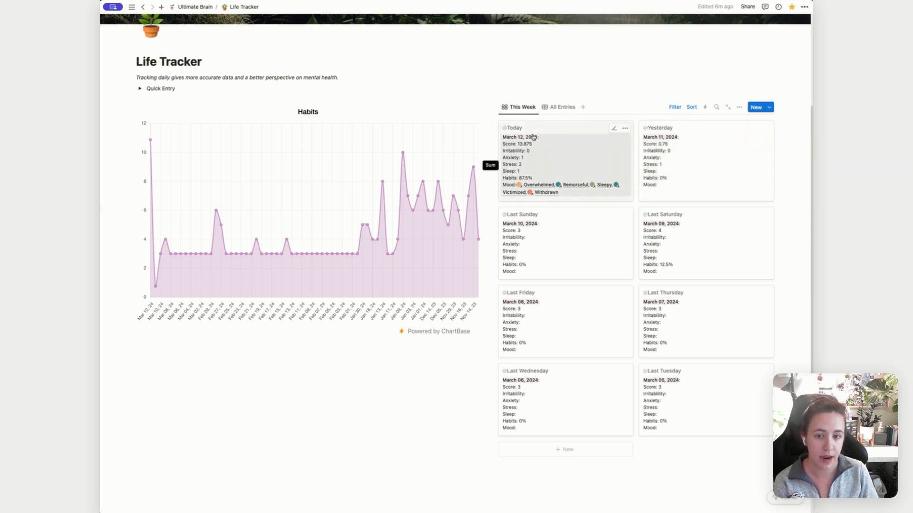
pyautogui.moveTo(553, 118)
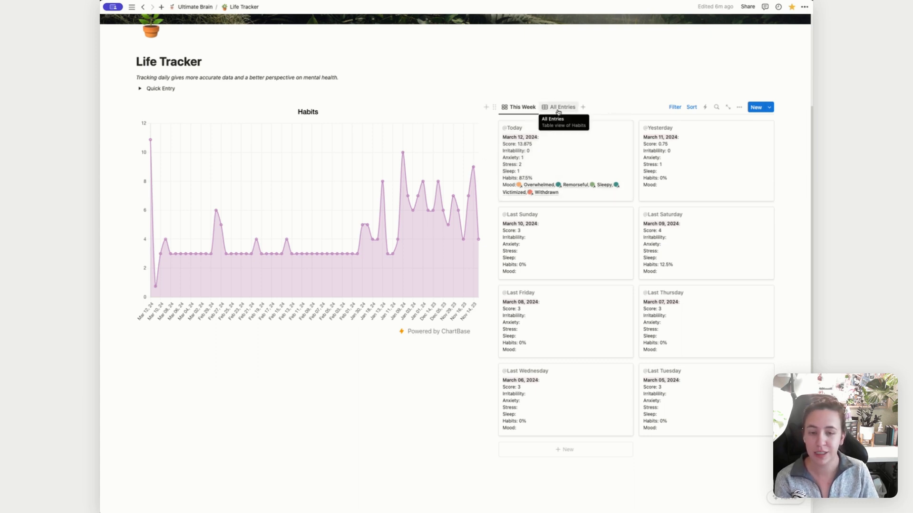
# Step: Open the March 12, 2024 Today card from the This Week board in peek view
pyautogui.click(511, 127)
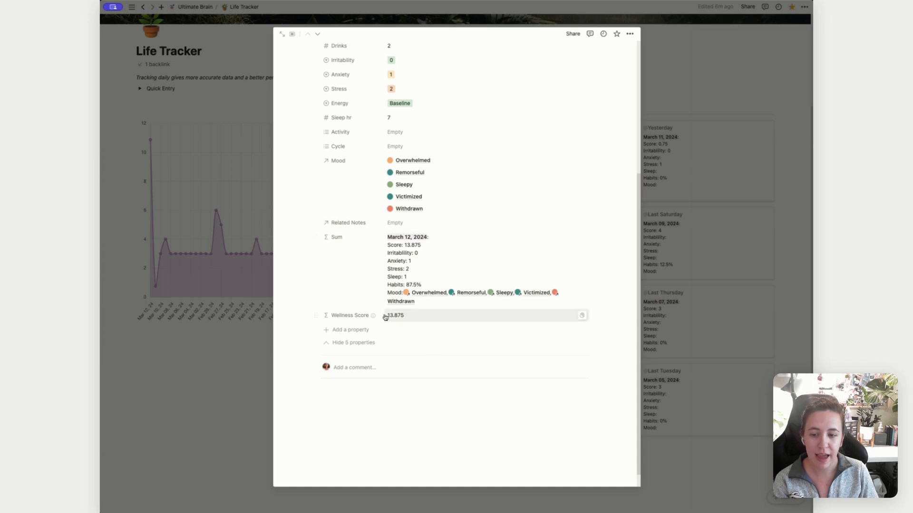
# Step: Open the formula editor for today's 13.875 Wellness Score value
pyautogui.click(393, 315)
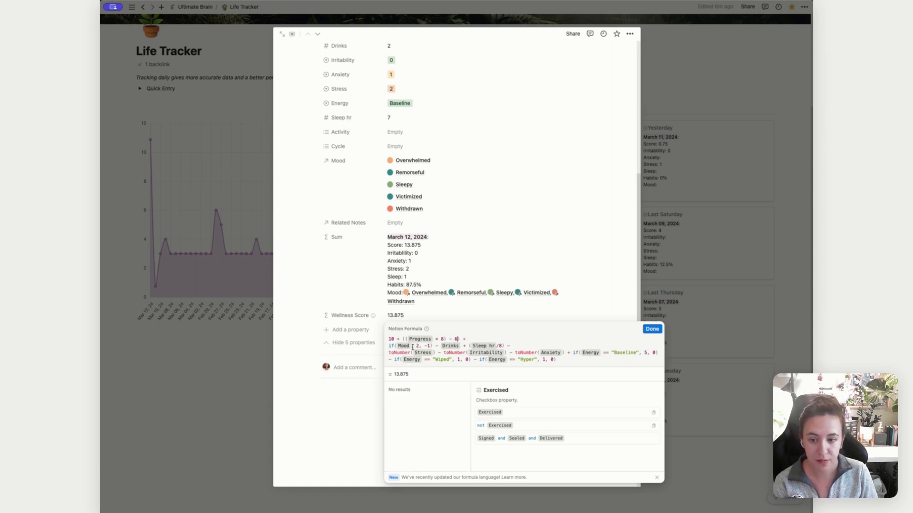
pyautogui.click(403, 345)
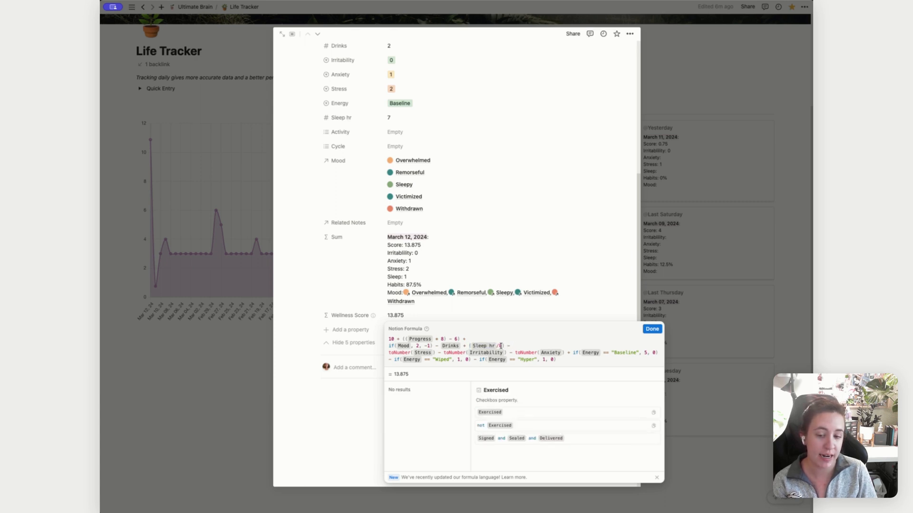
pyautogui.moveTo(492, 345)
pyautogui.write('8')
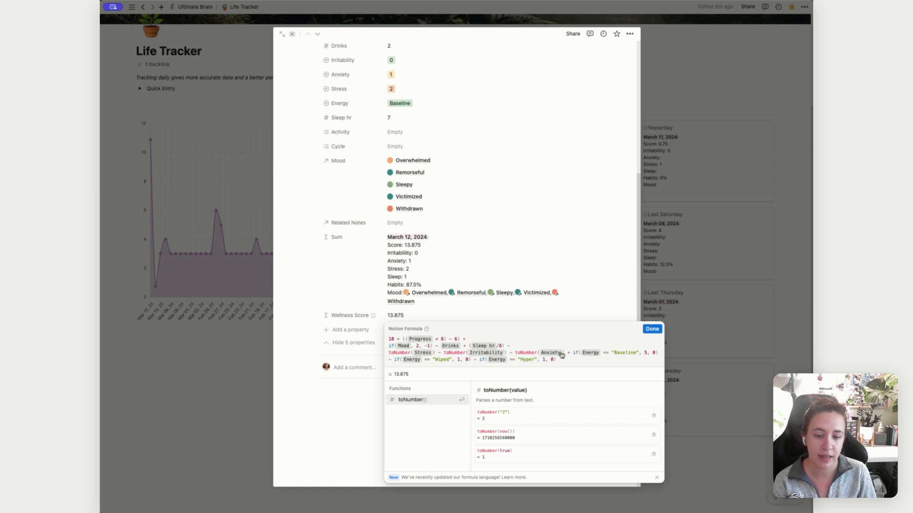
pyautogui.moveTo(420, 356)
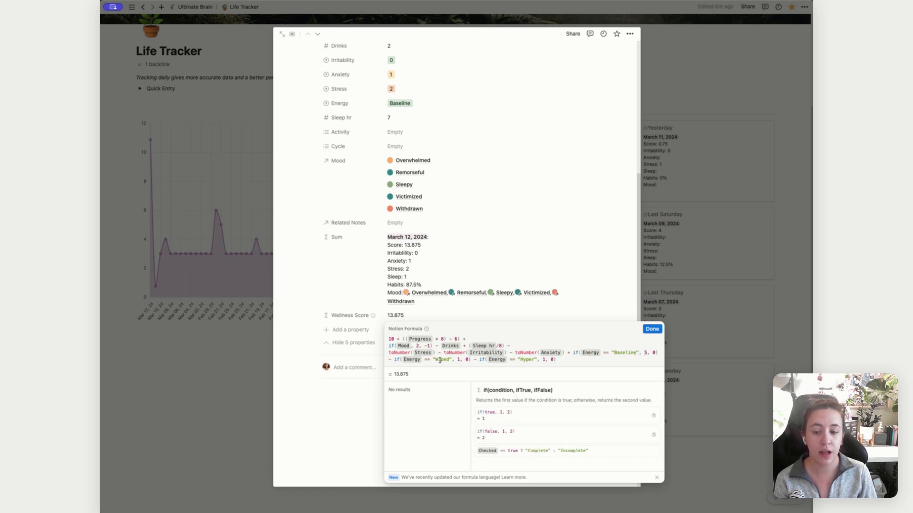
pyautogui.moveTo(504, 362)
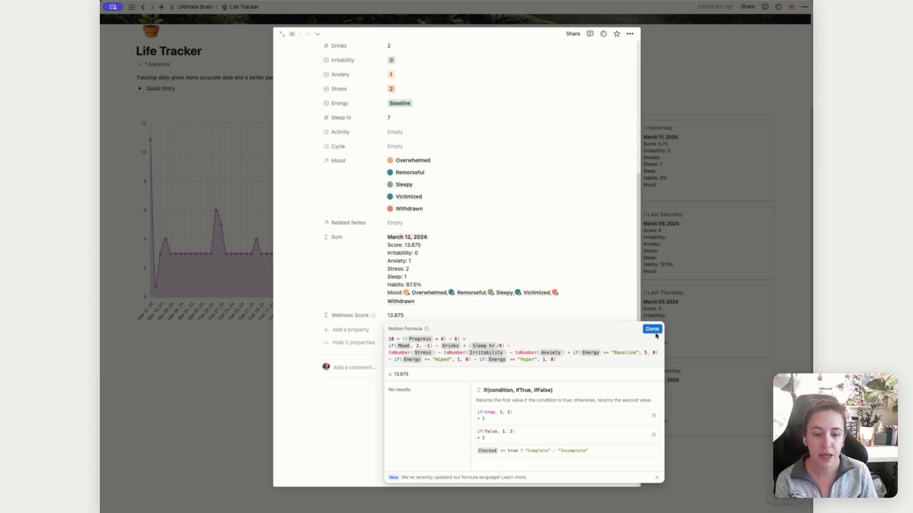
# Step: Close the Wellness Score formula editor with Done
pyautogui.click(651, 329)
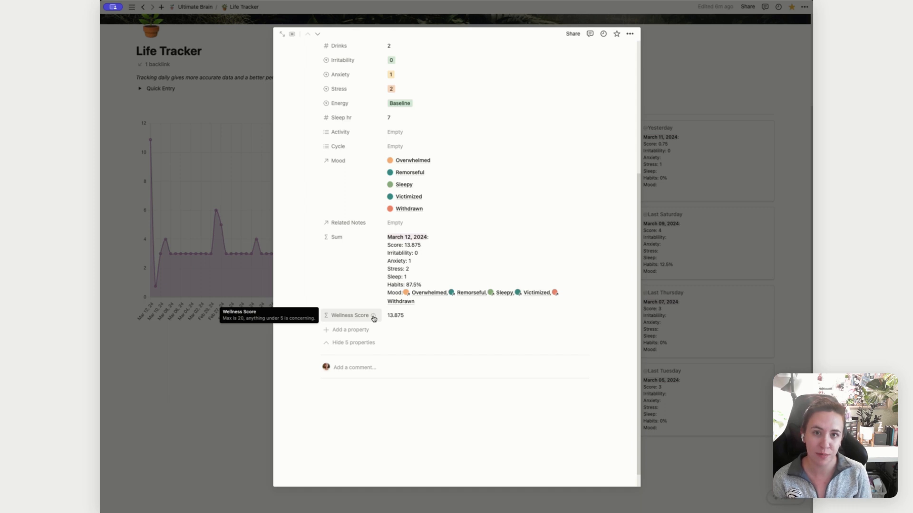
pyautogui.moveTo(365, 286)
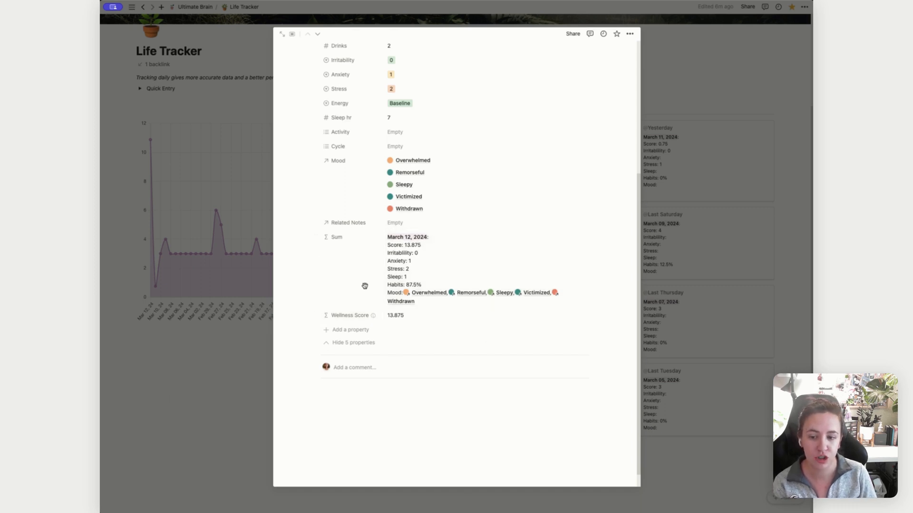